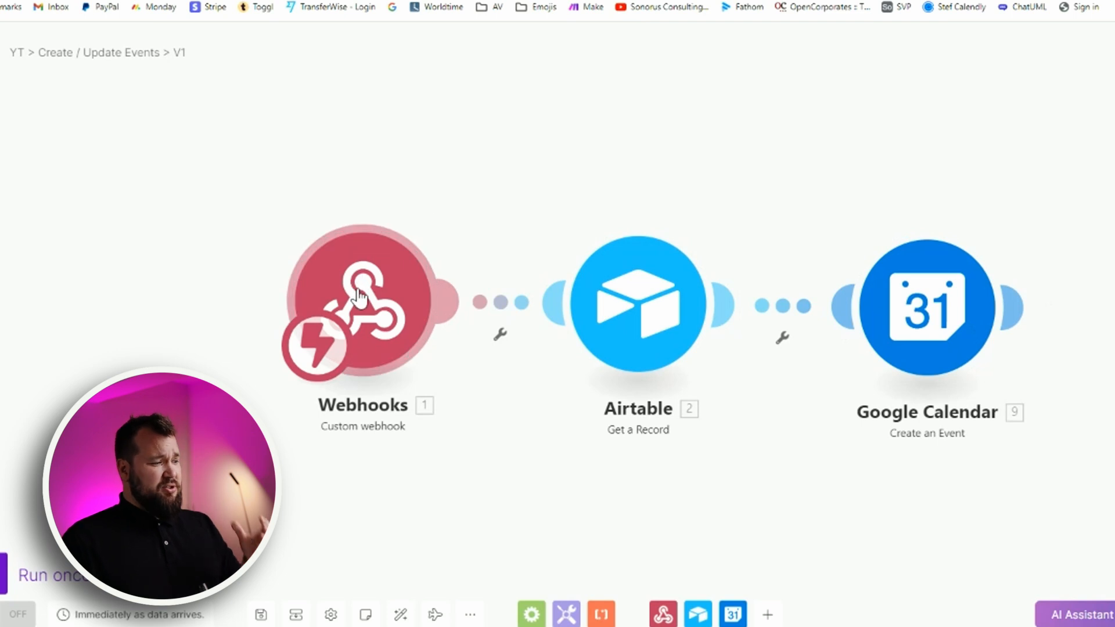
mouse_move(638, 302)
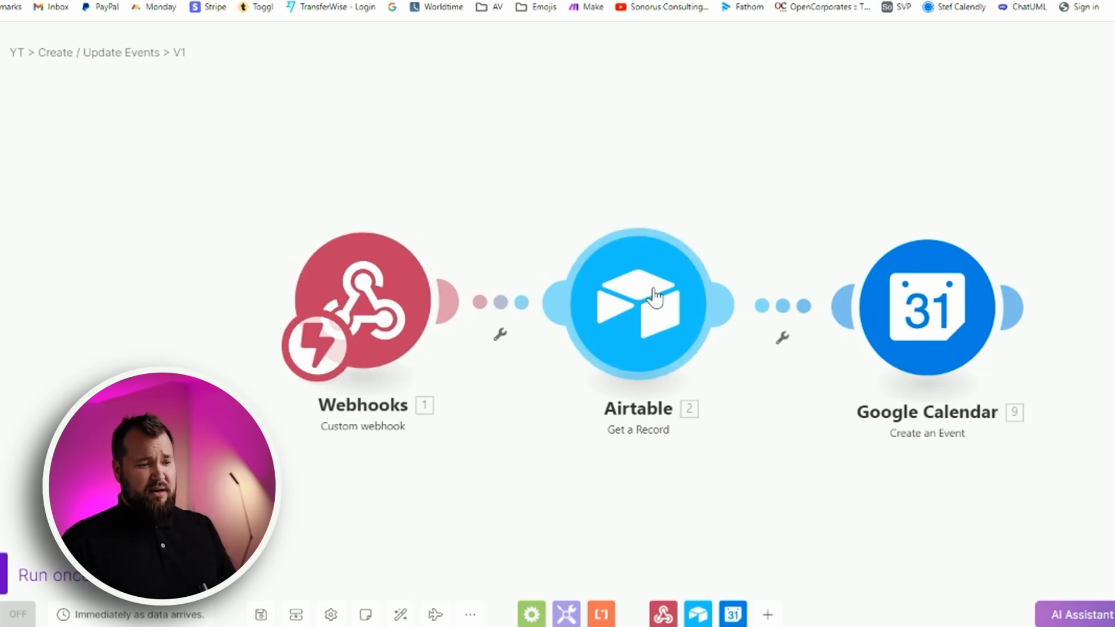
mouse_move(881, 291)
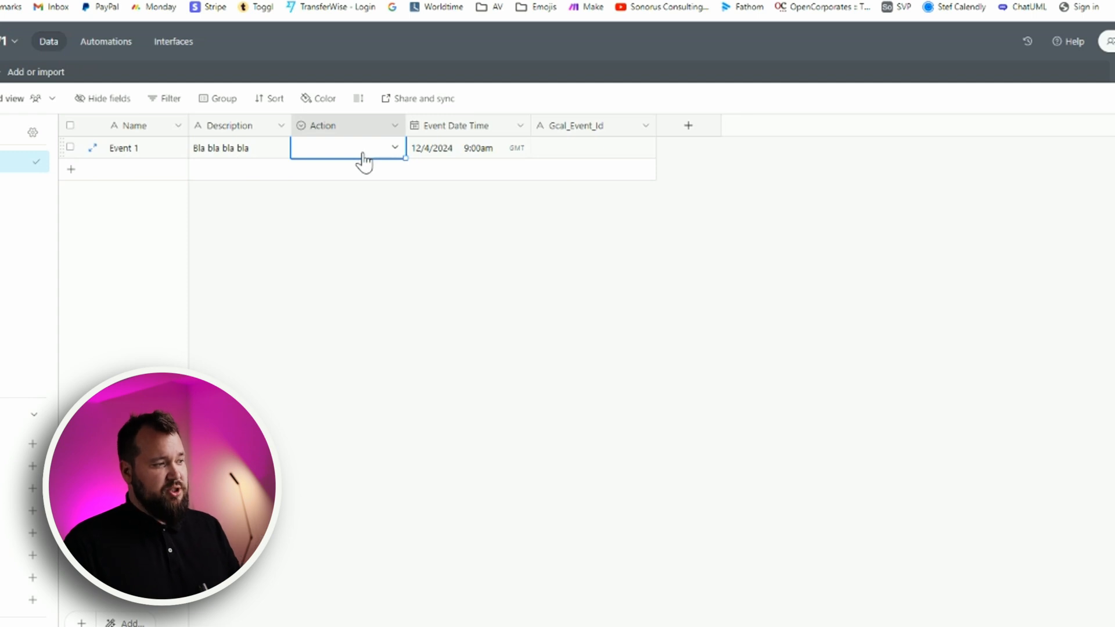
- Inspect Automation 1's webhook script, its Record_Id variable and Make link, and confirm it's active
left_click(105, 41)
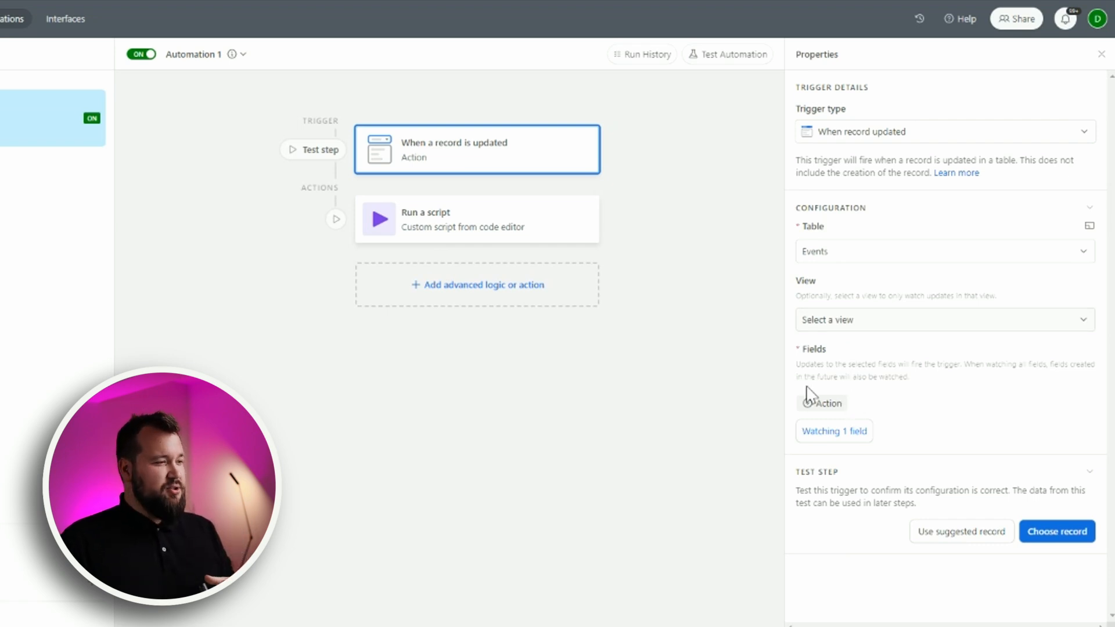
mouse_move(526, 258)
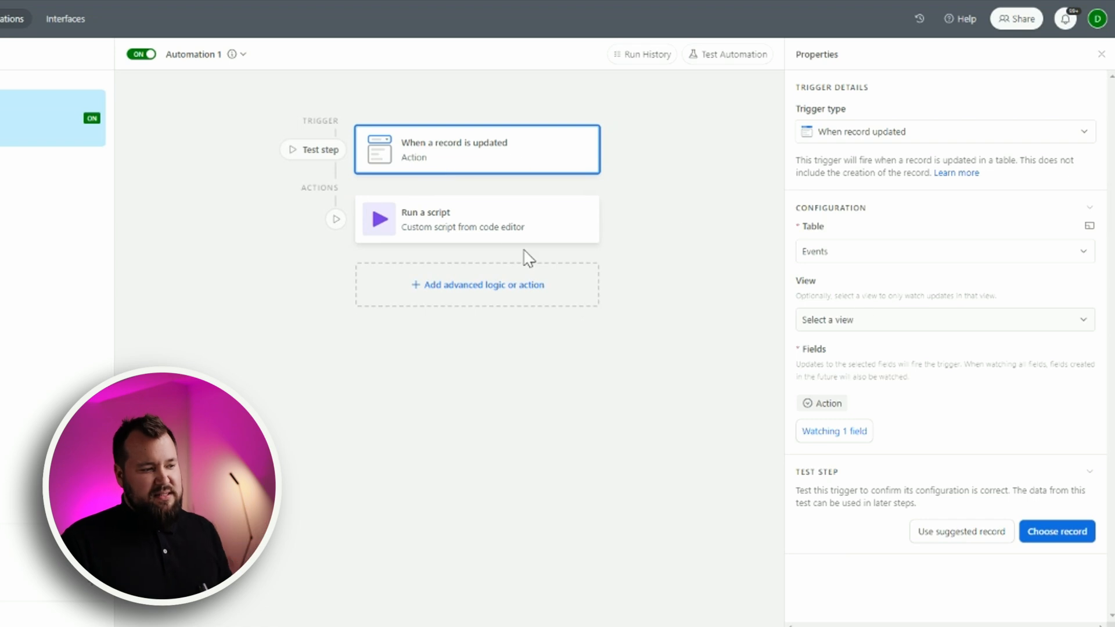
left_click(463, 219)
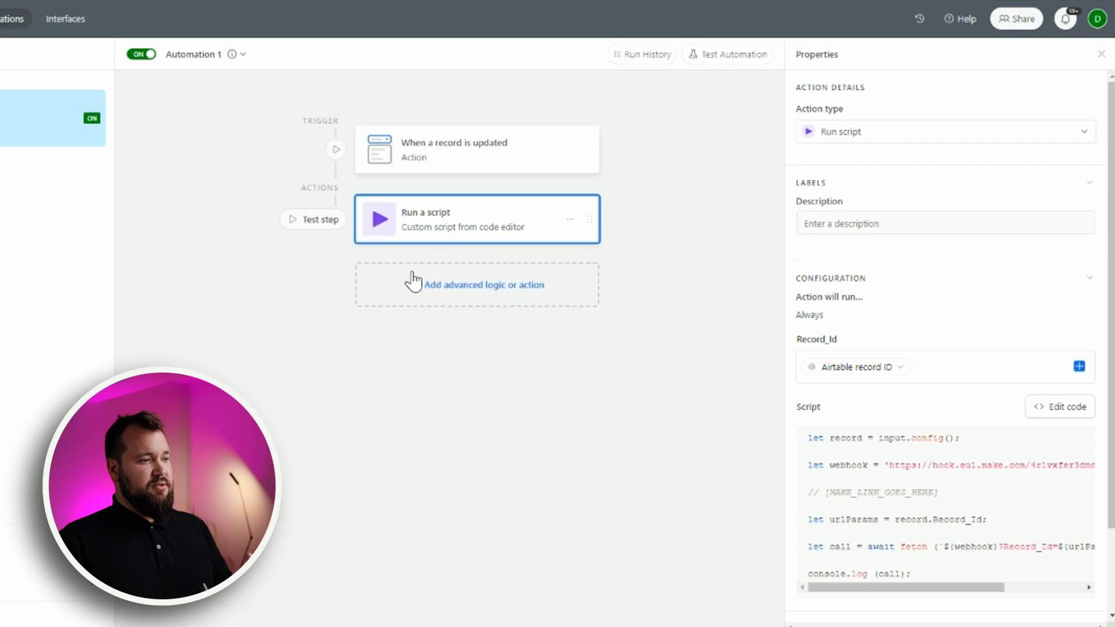
left_click(1061, 406)
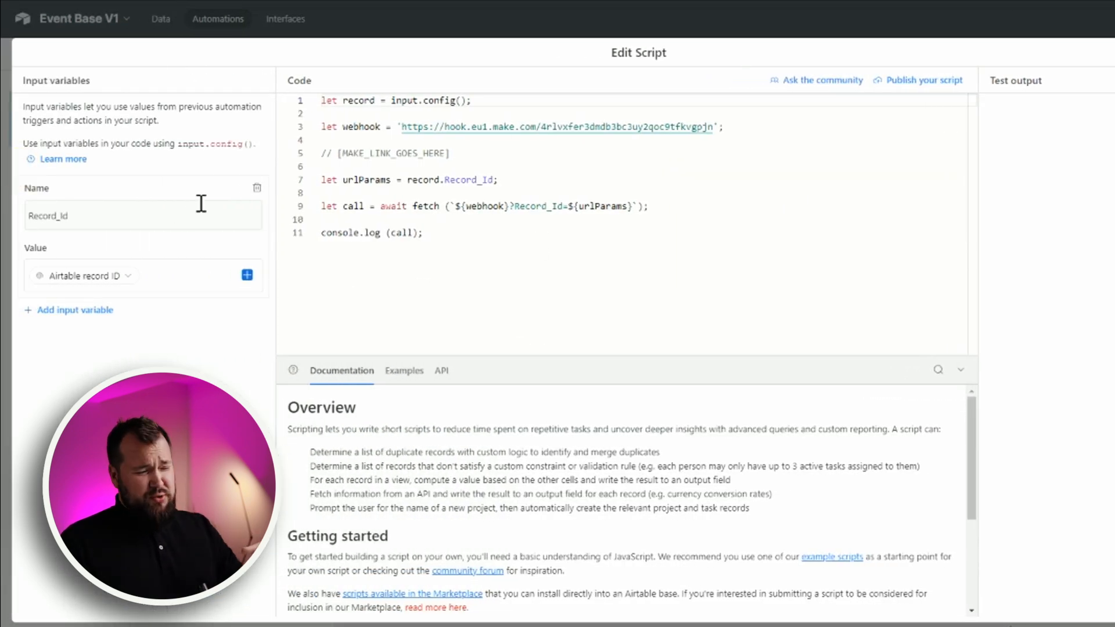
double_click(413, 126)
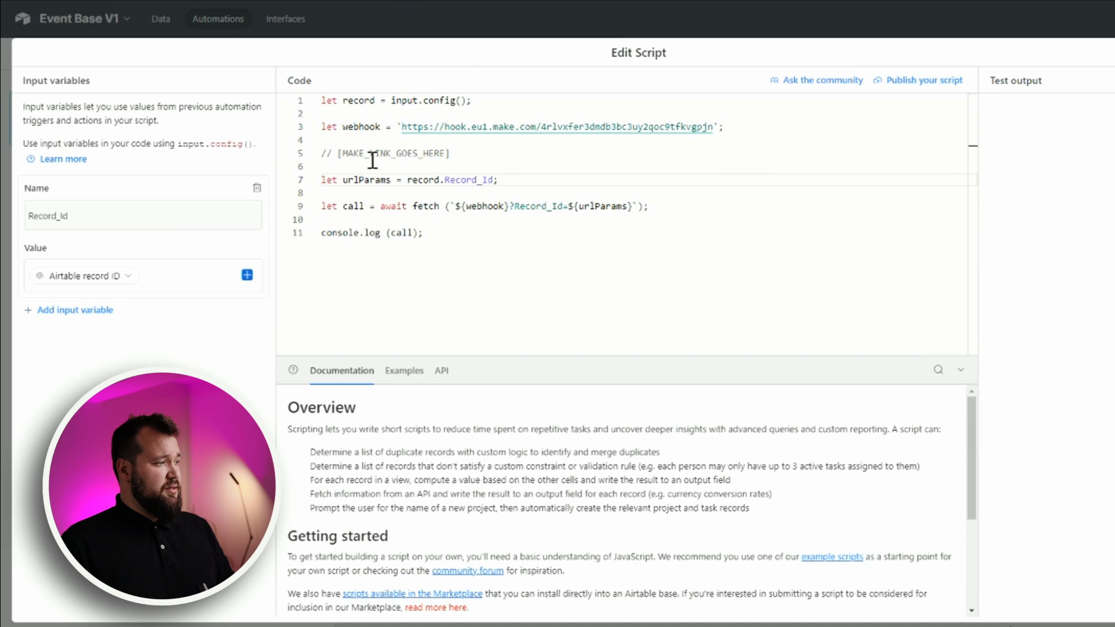
double_click(47, 216)
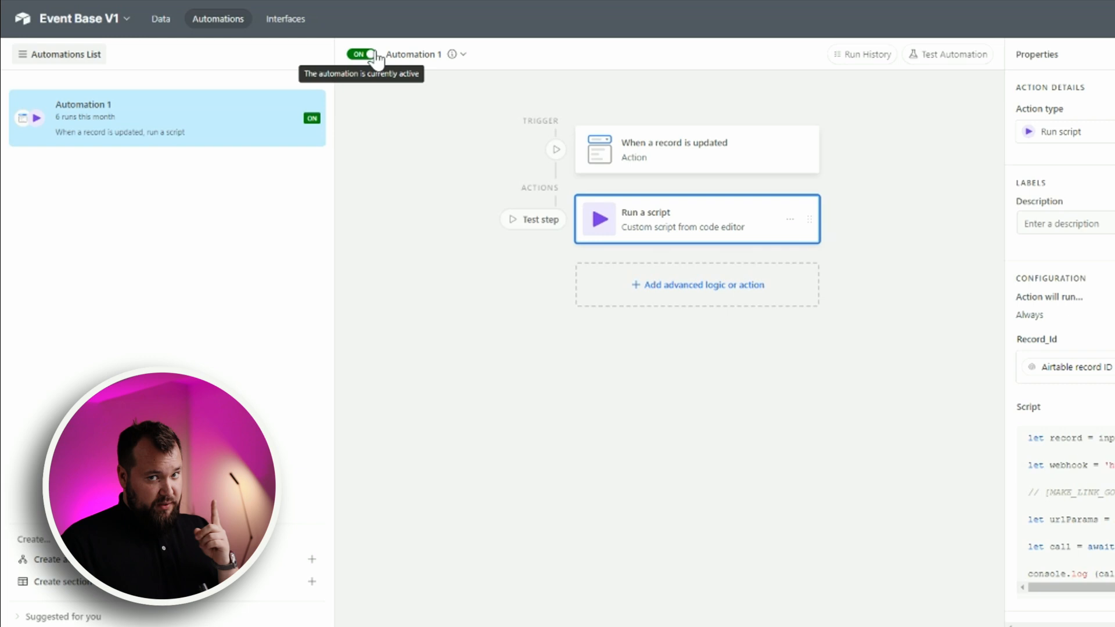
left_click(161, 18)
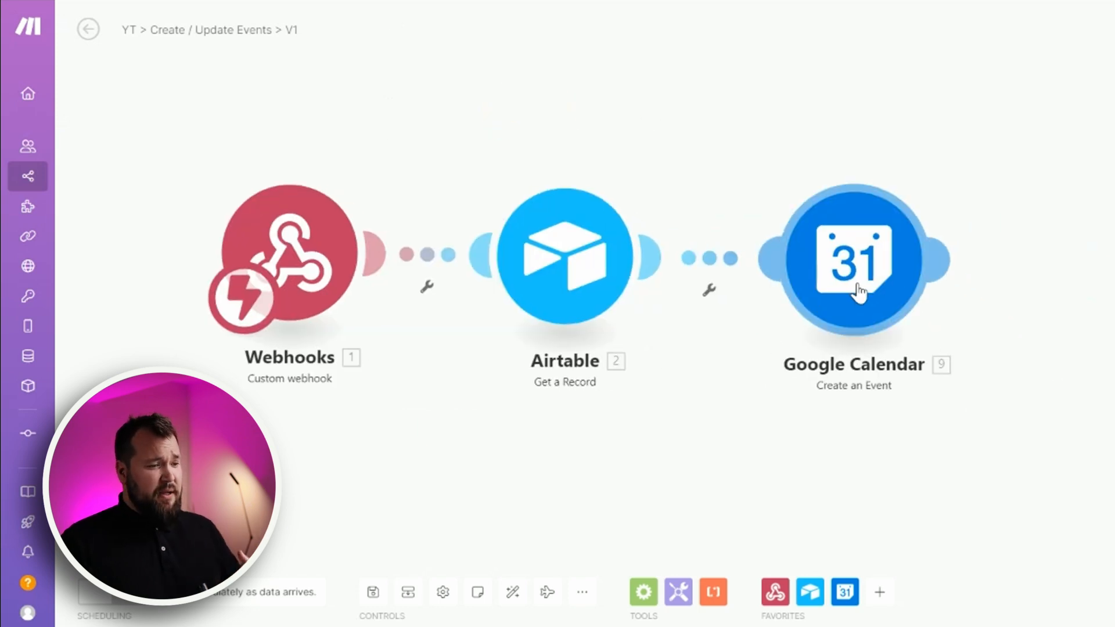
mouse_move(548, 257)
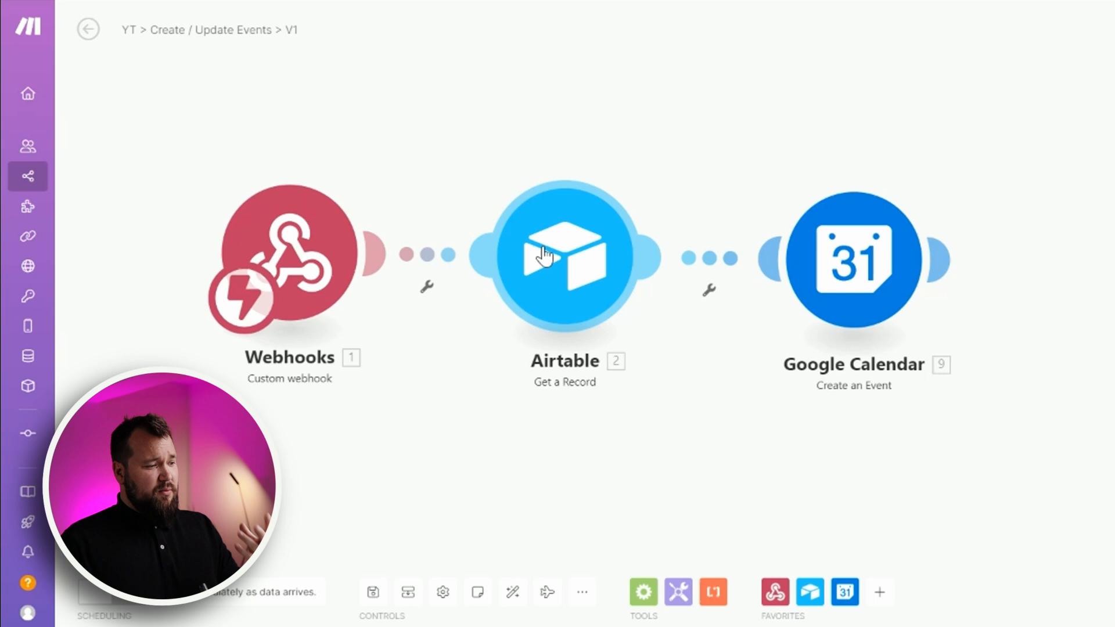
- Review Get a Record, then the Calendar event's Name, Event Date Time start and 30-minute end
left_click(563, 256)
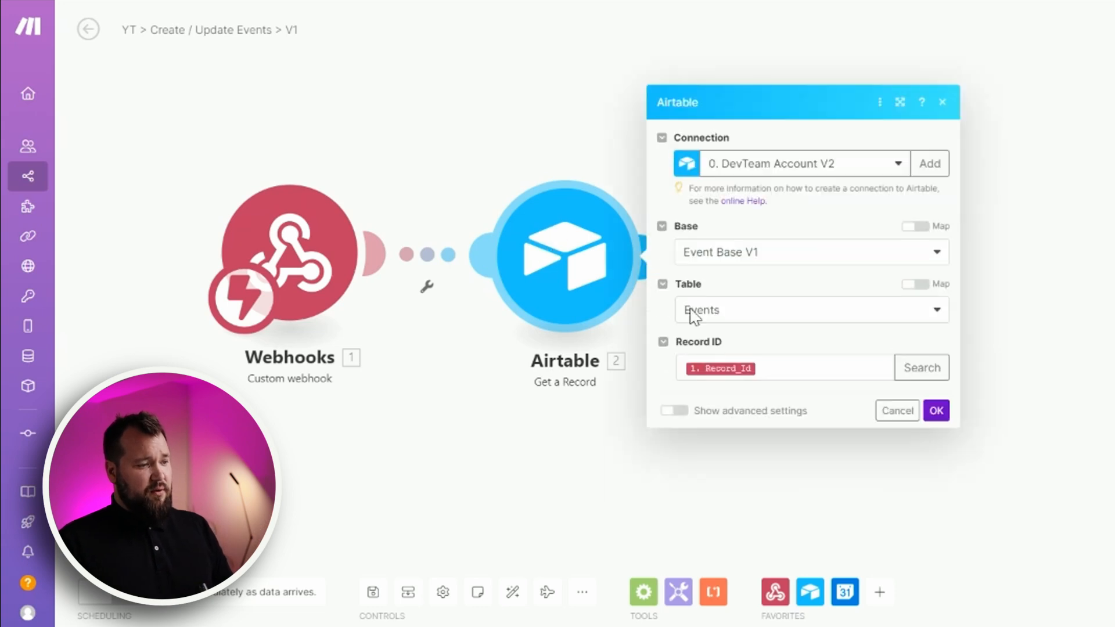
left_click(935, 410)
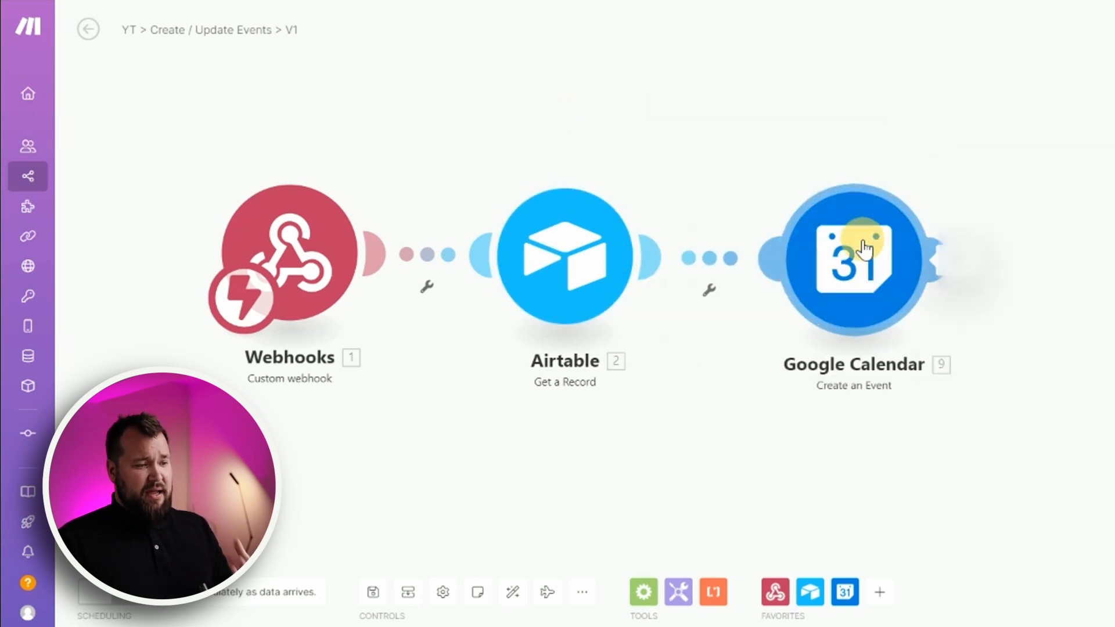
left_click(854, 257)
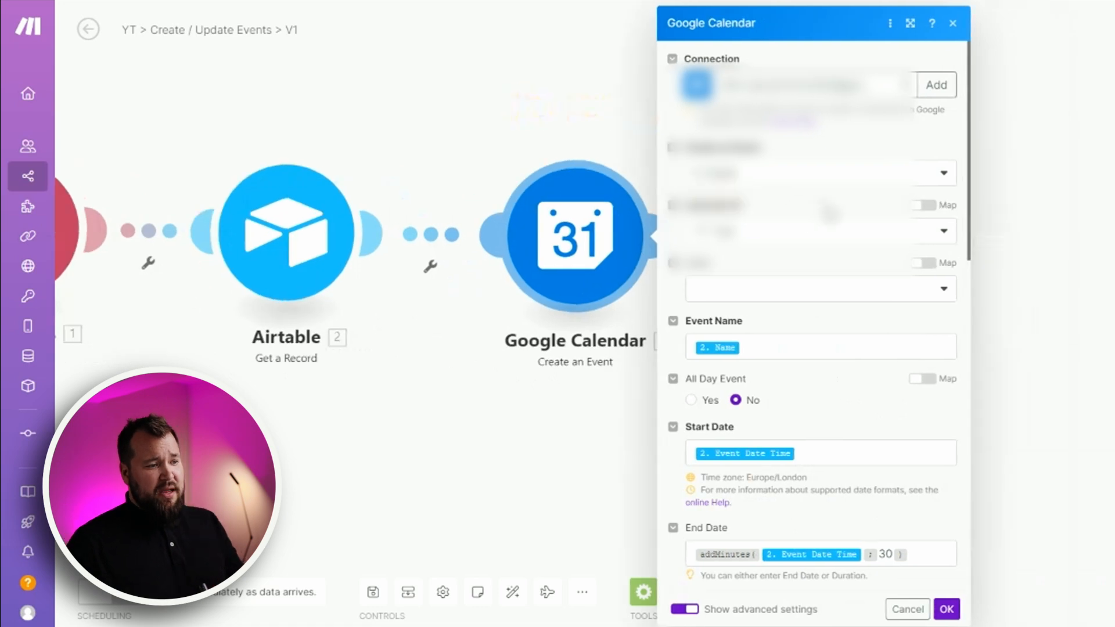
mouse_move(620, 370)
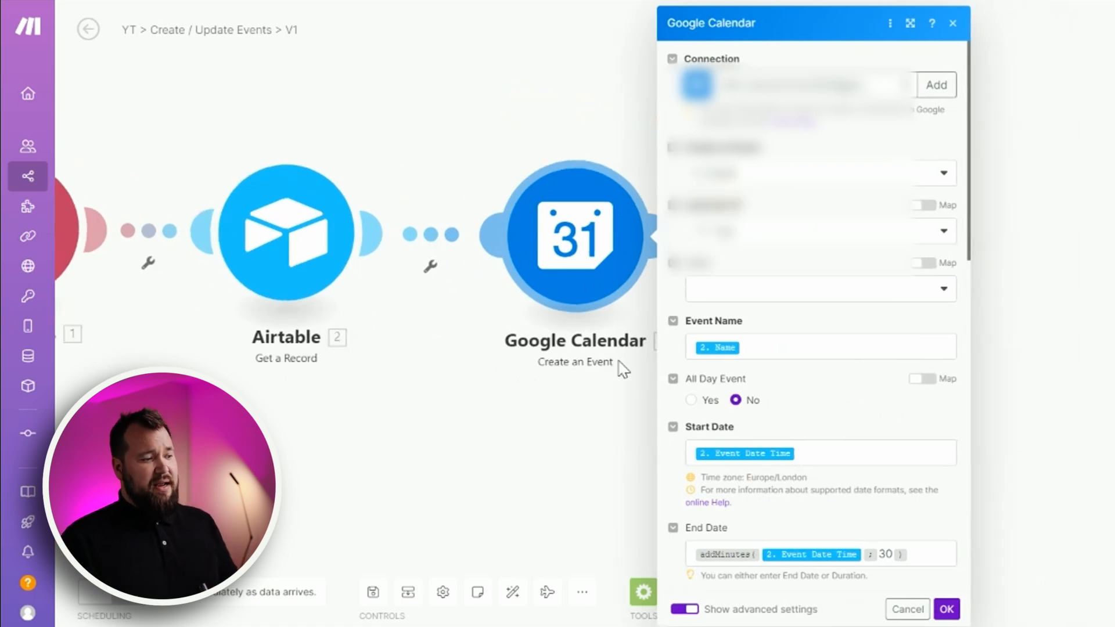
scroll("down", 3)
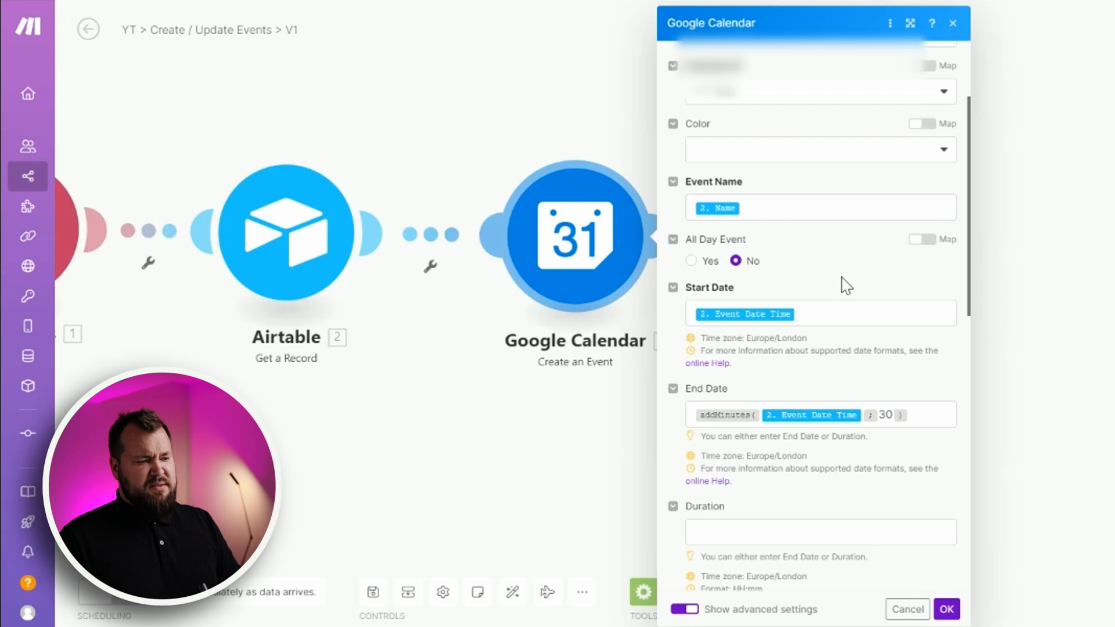
scroll("down", 3)
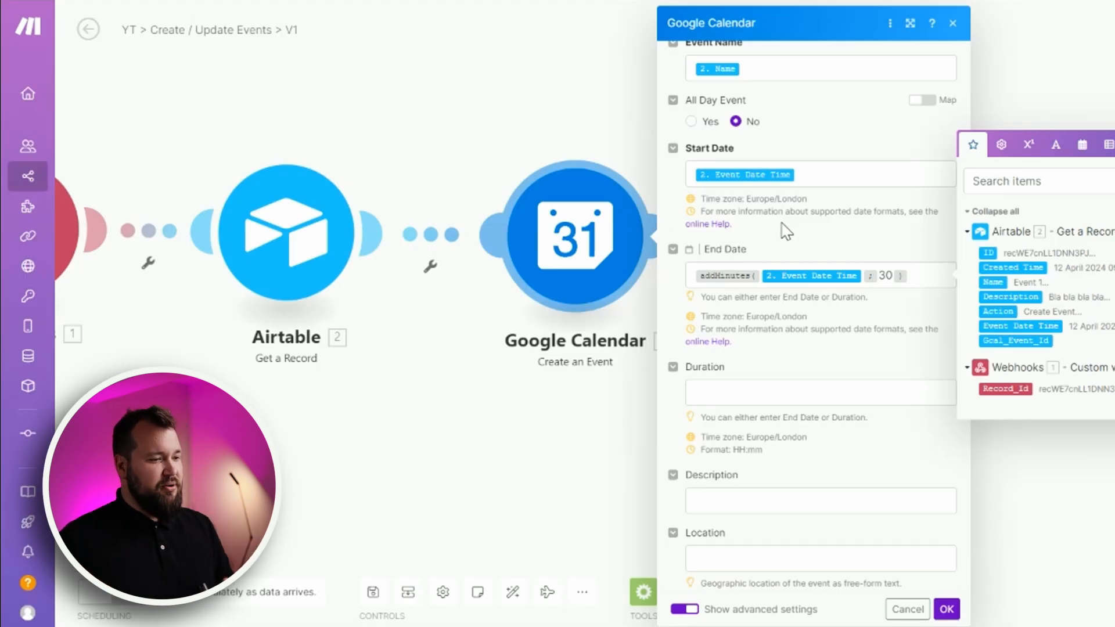
mouse_move(893, 256)
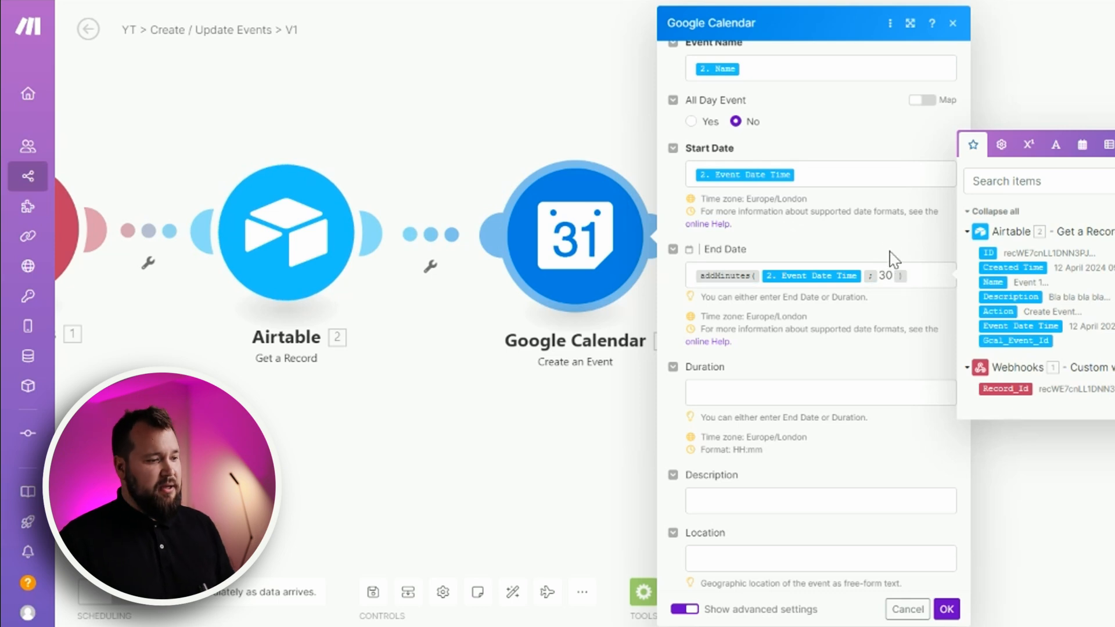
scroll("down", 3)
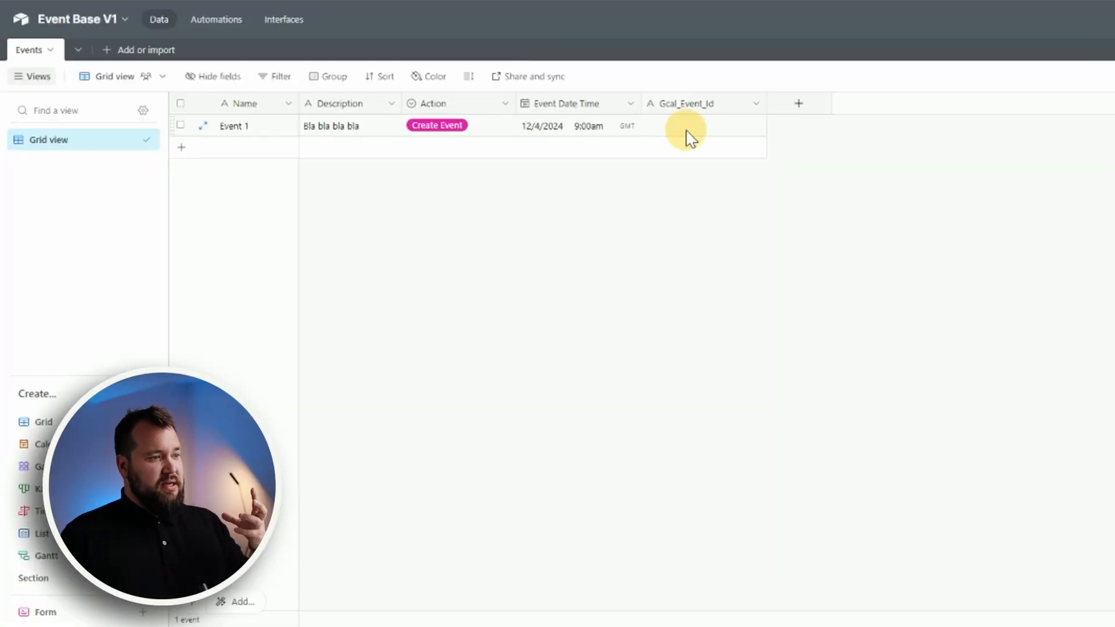
- Select Event 1's still-empty Gcal_Event_Id cell in Airtable
left_click(700, 126)
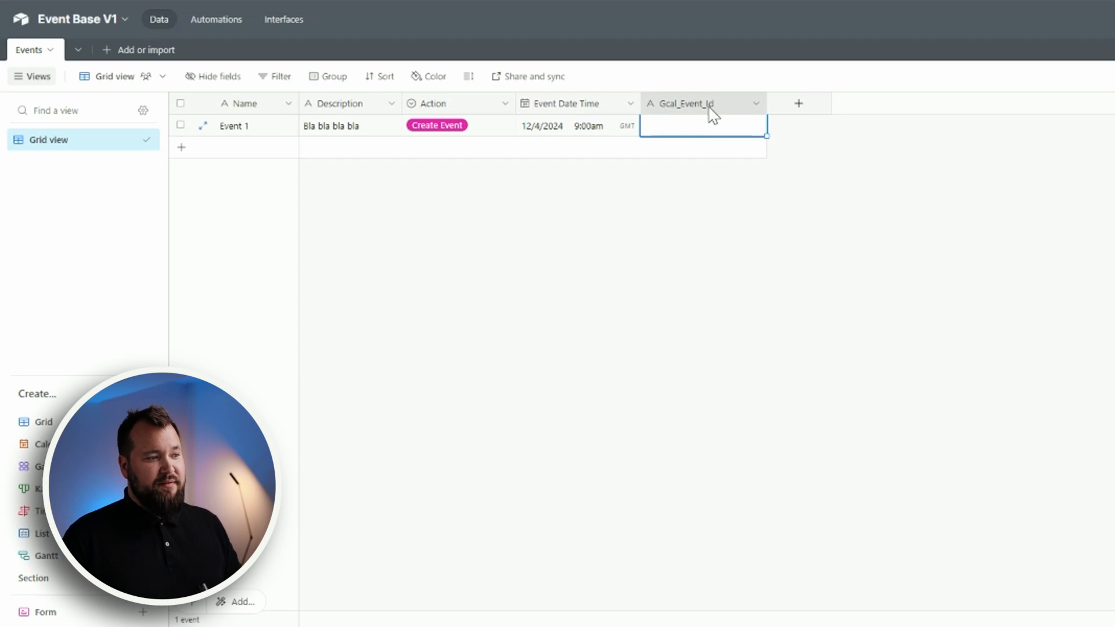
mouse_move(684, 140)
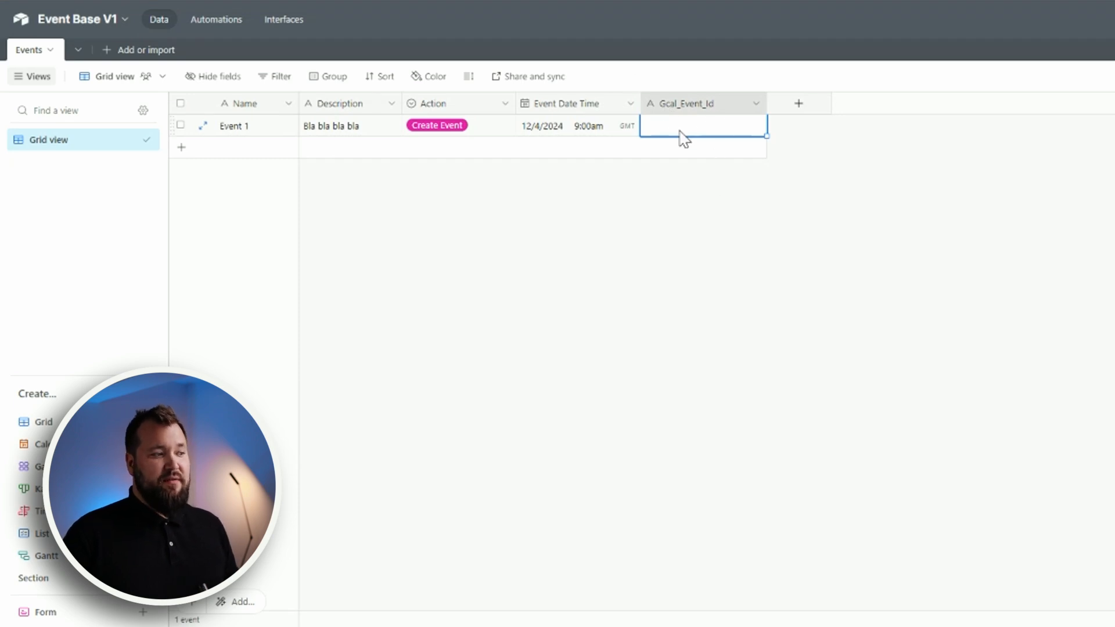
mouse_move(482, 128)
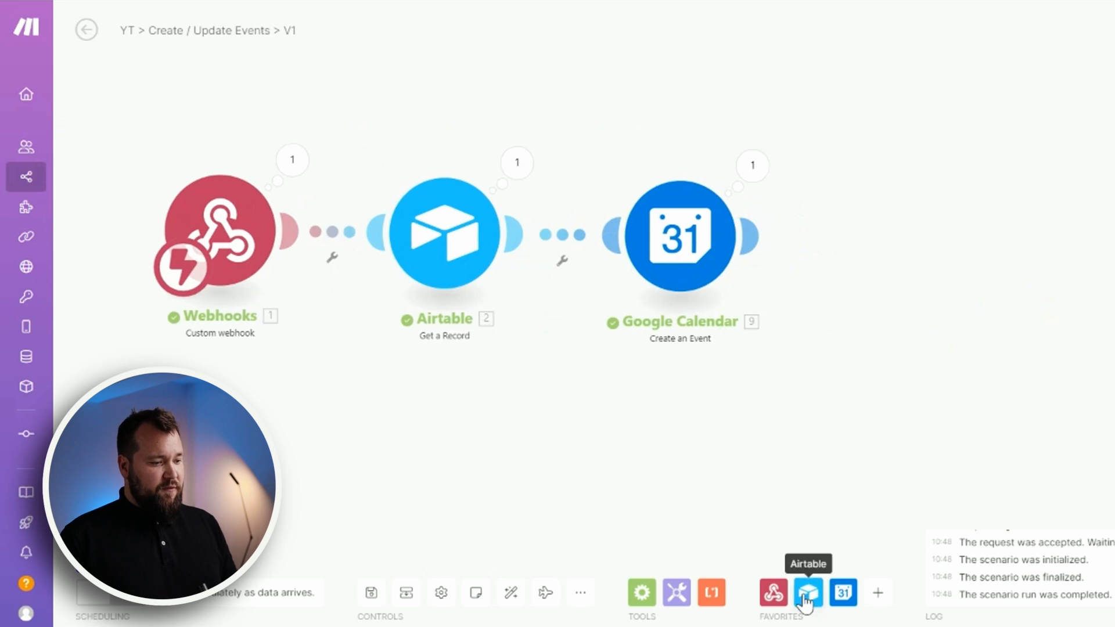
- Add an Airtable Update a Record module after Google Calendar and choose its table
left_click(807, 593)
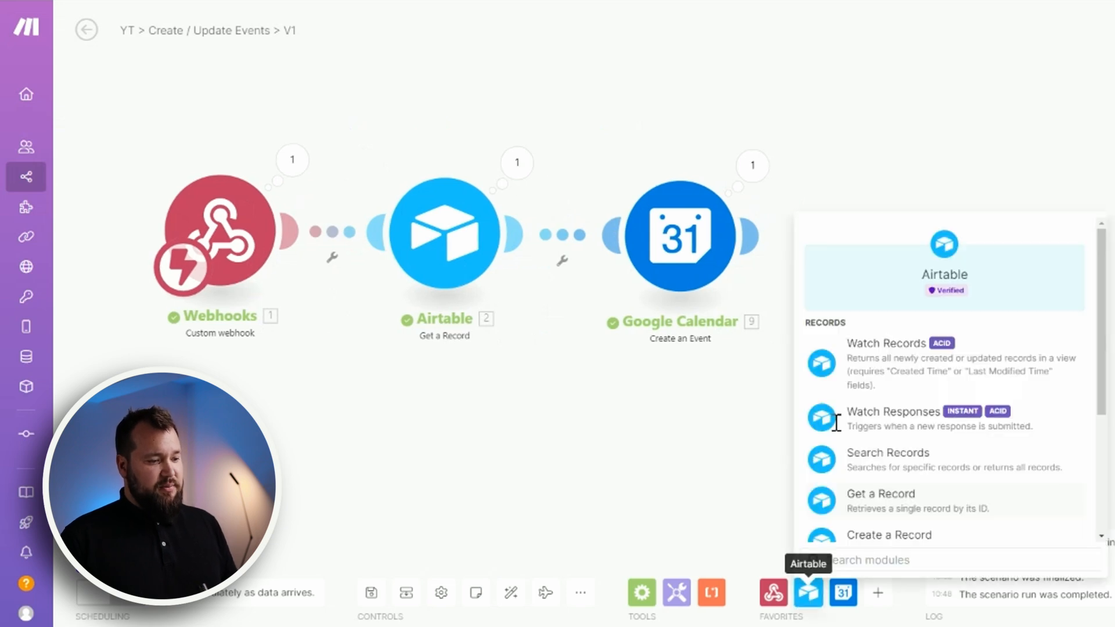
scroll("down", 3)
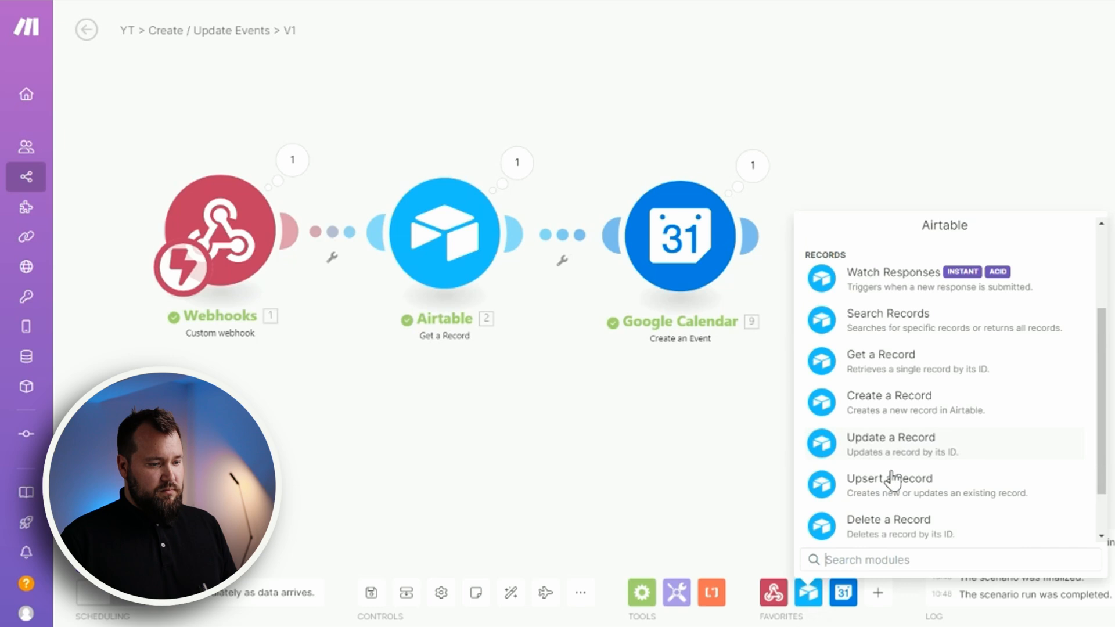
left_click(891, 437)
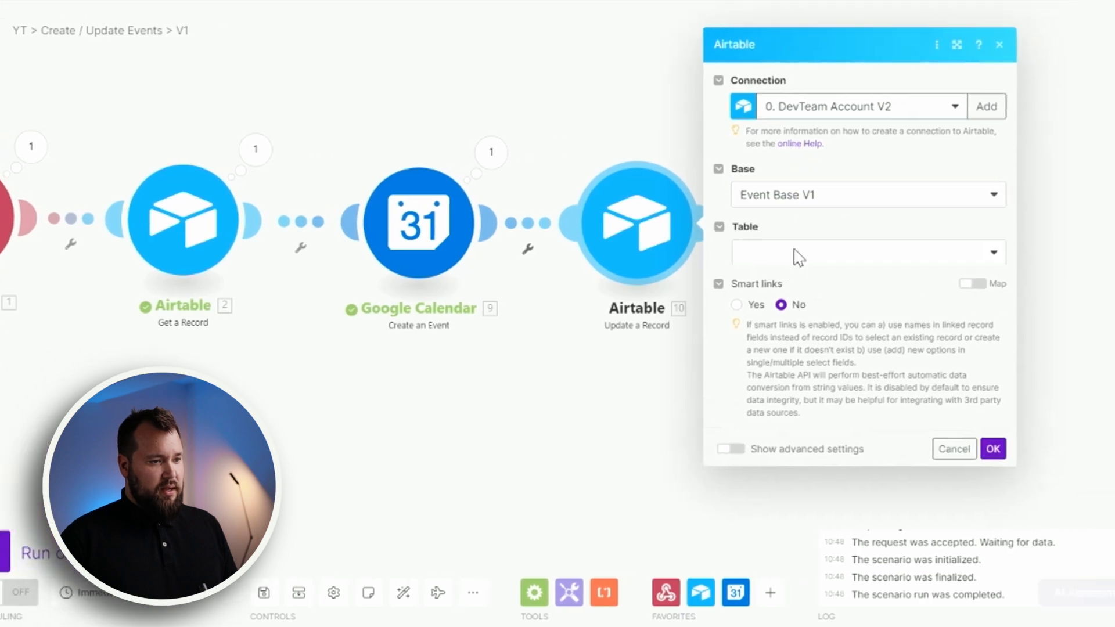
left_click(866, 252)
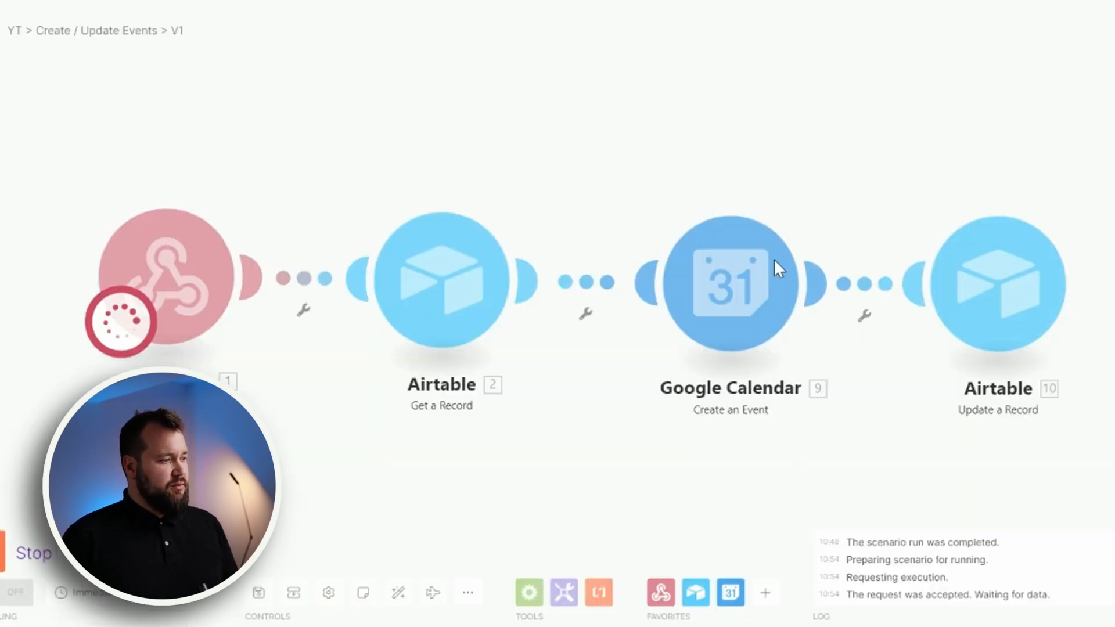
mouse_move(456, 226)
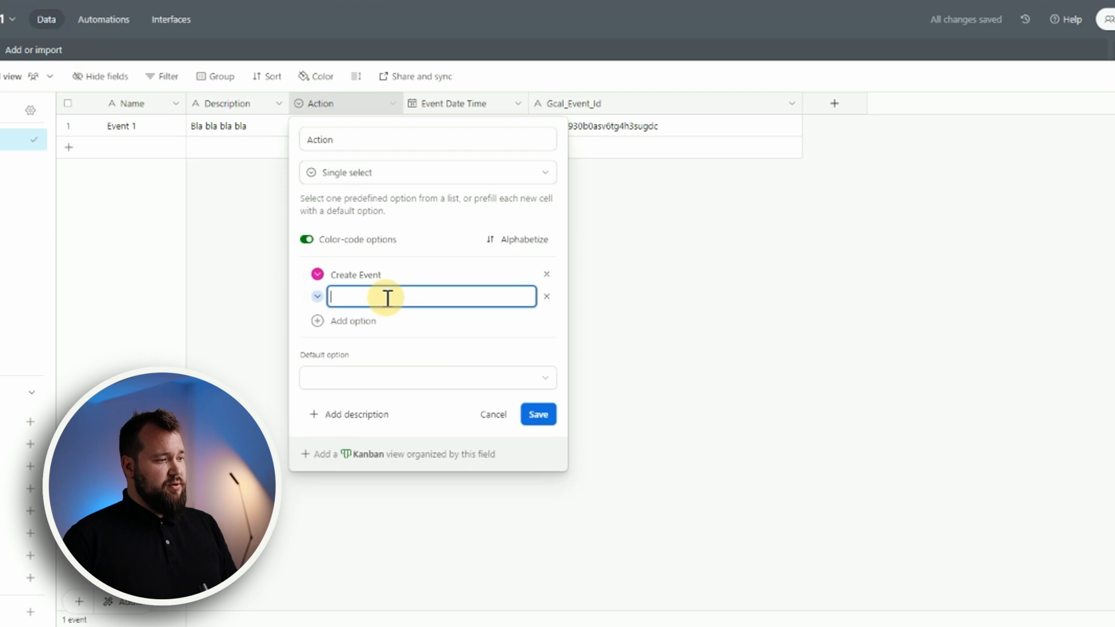
- Enter 'Delete Event' as a new Action field option and save it
type("D")
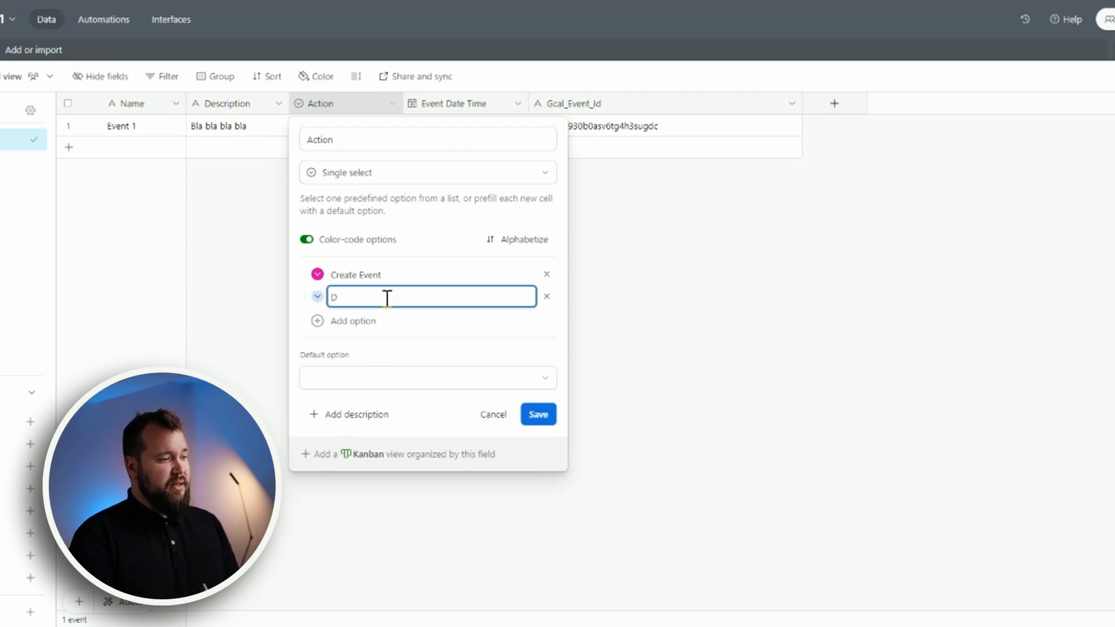
type("elete Event")
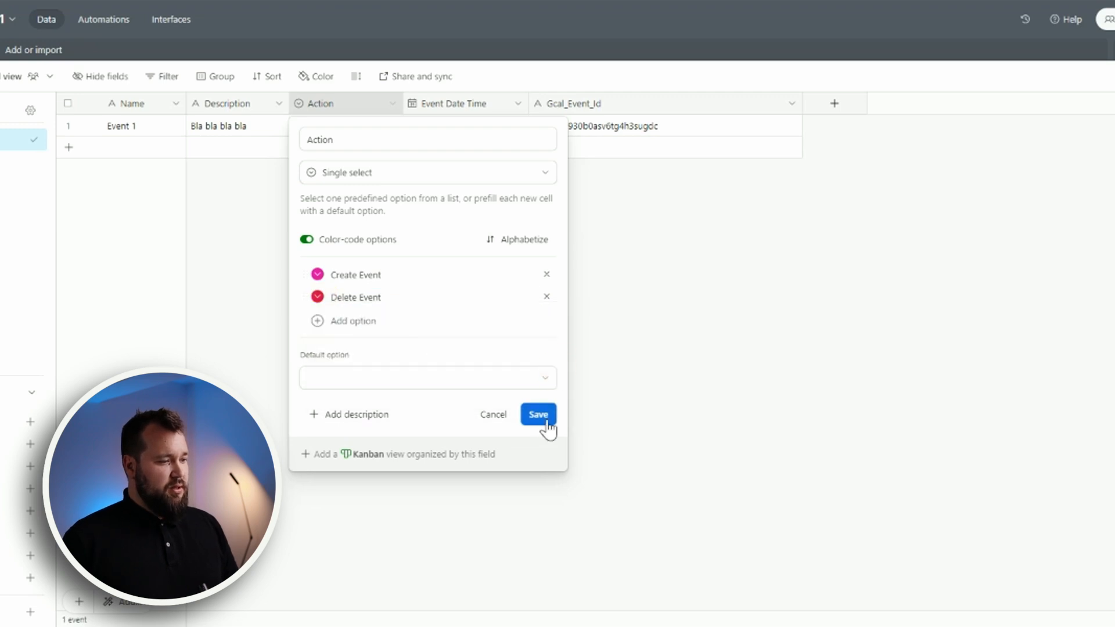
left_click(538, 415)
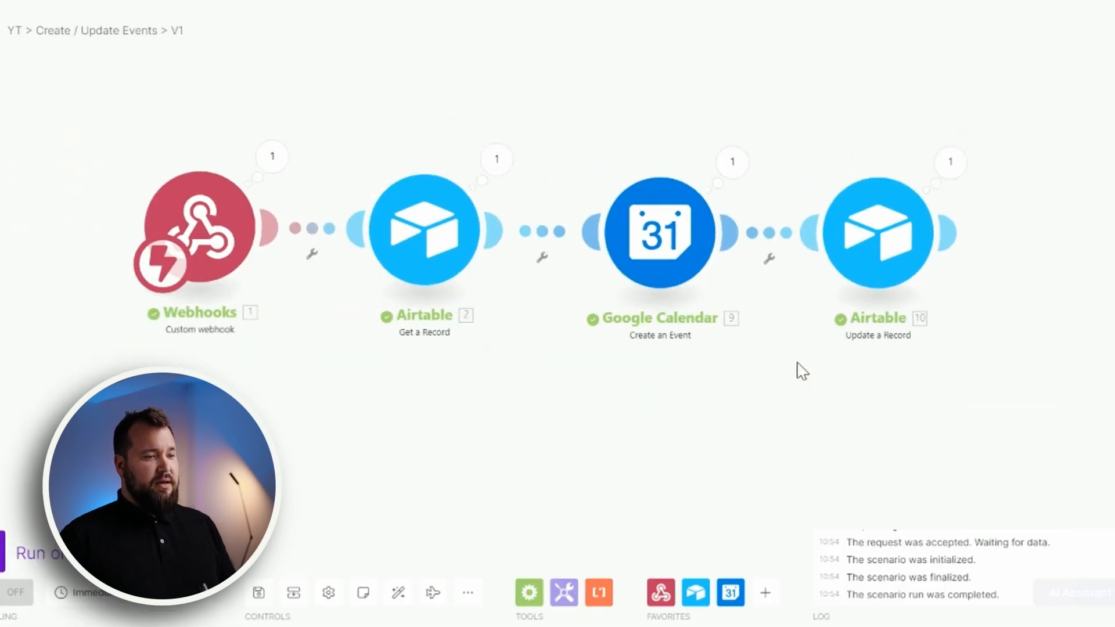
mouse_move(544, 231)
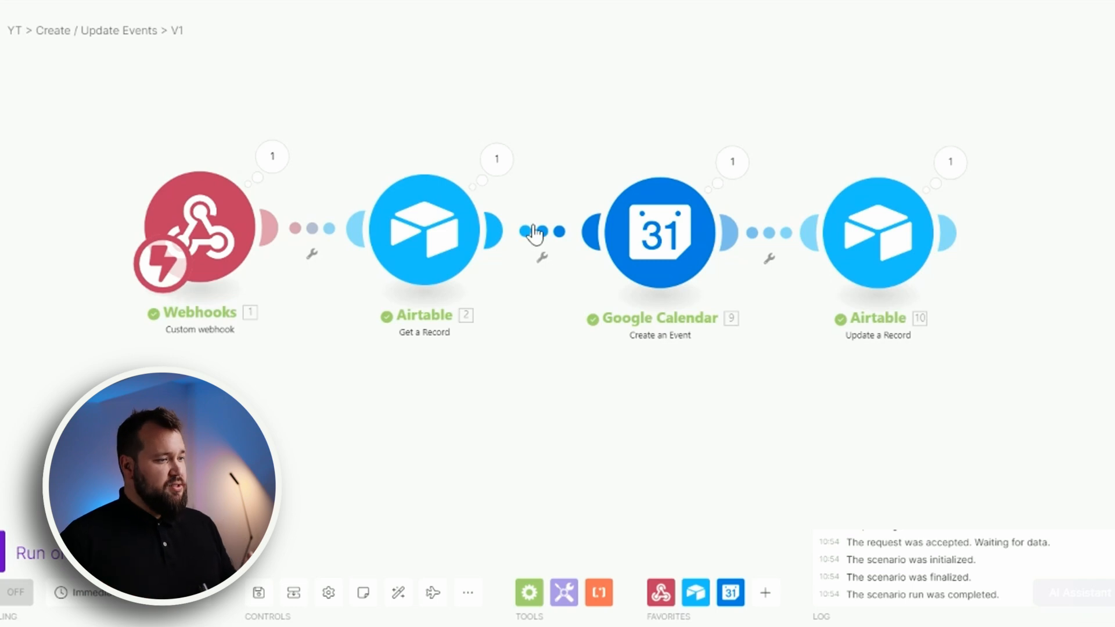
mouse_move(537, 171)
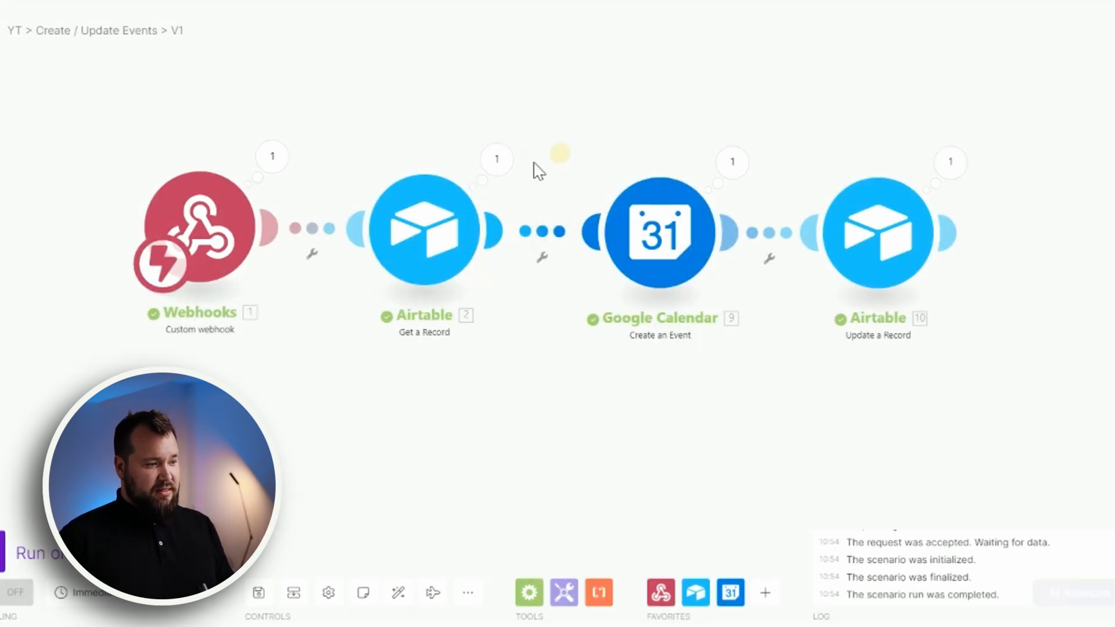
mouse_move(939, 242)
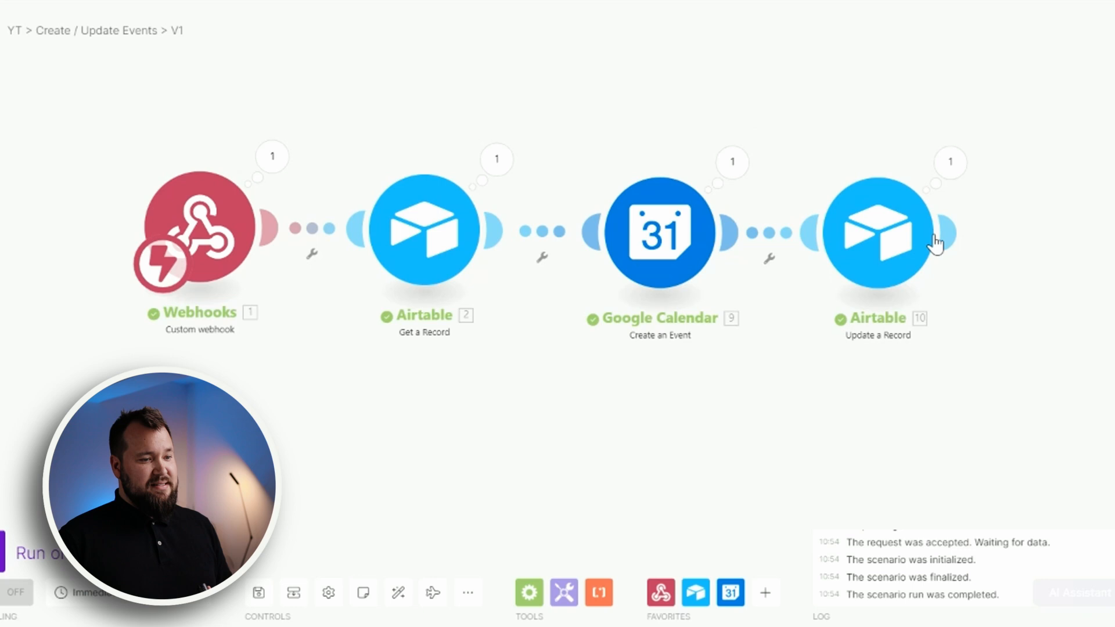
mouse_move(267, 313)
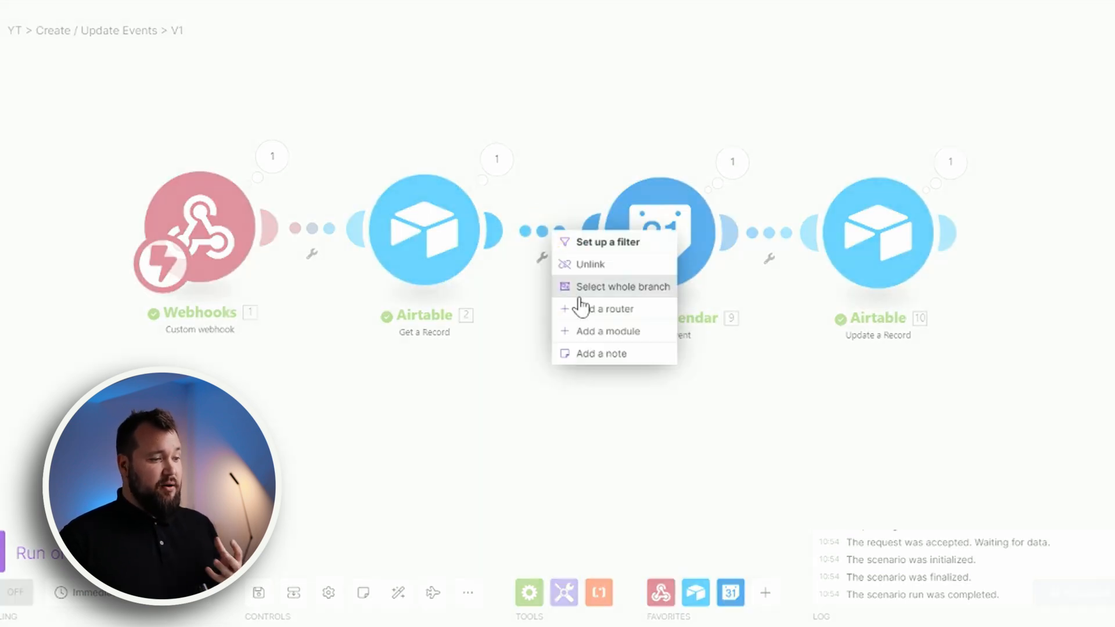
- Insert a router and filter the calendar route where 2. Action equals Create Event
left_click(608, 242)
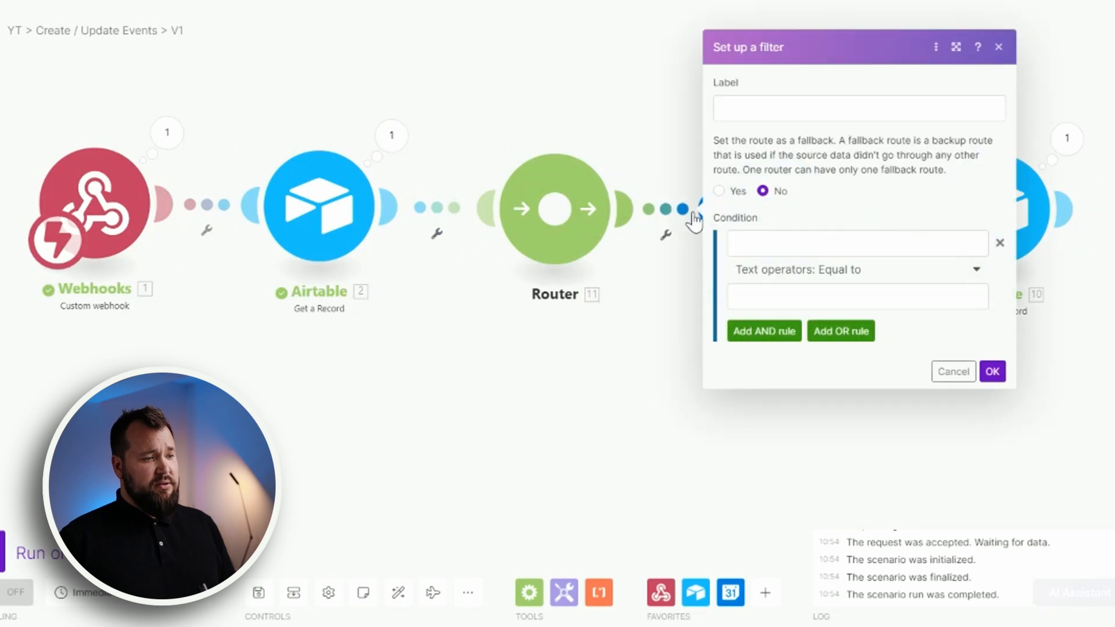
left_click(856, 244)
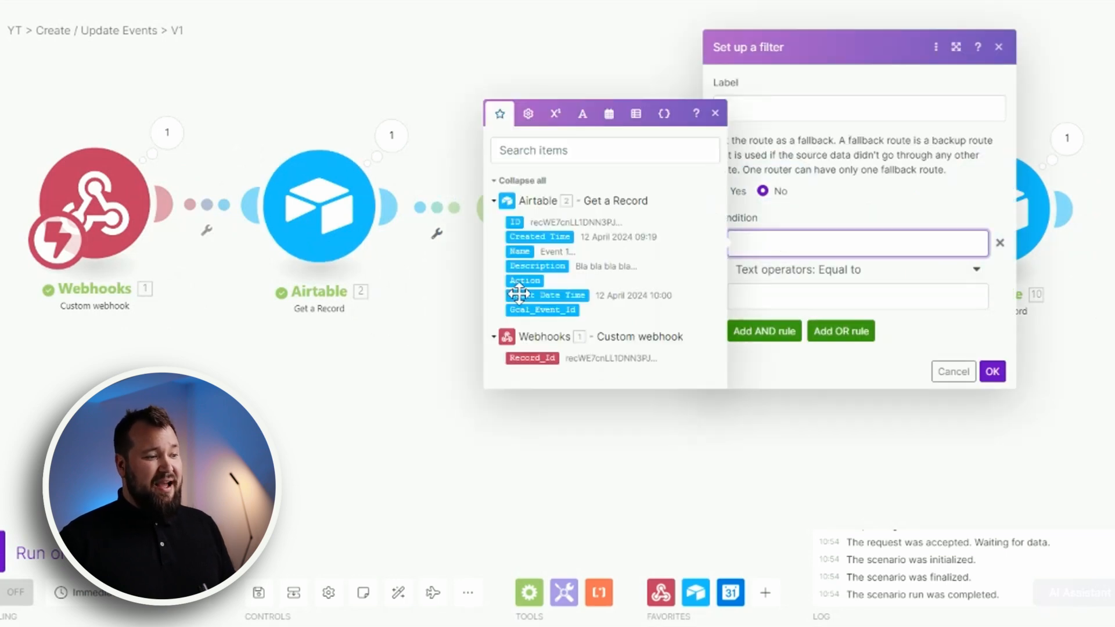
left_click(524, 281)
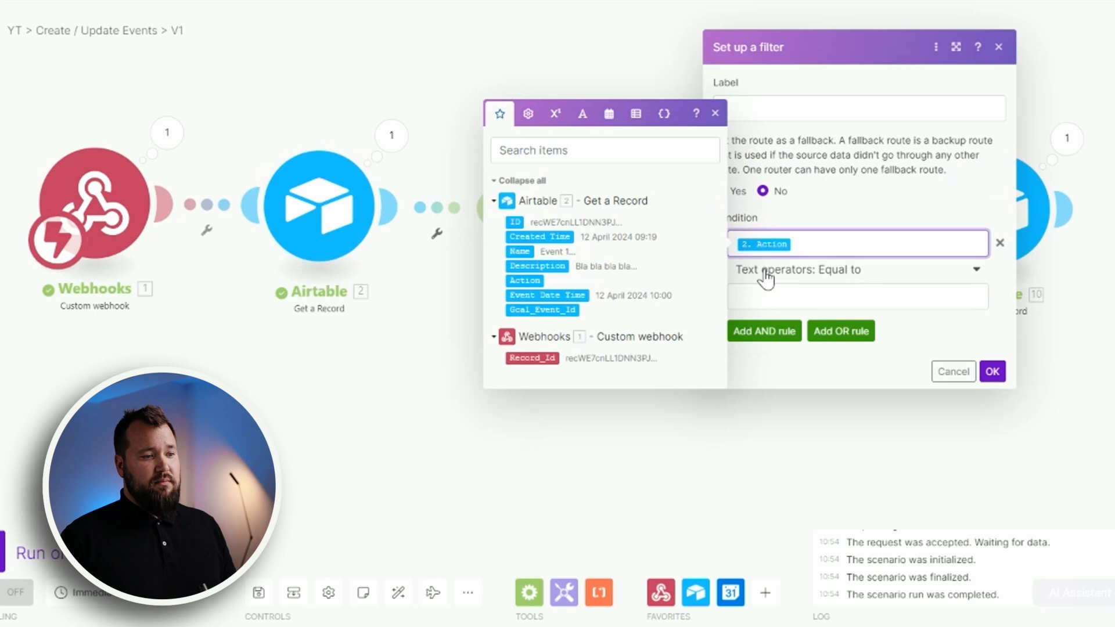
left_click(853, 297)
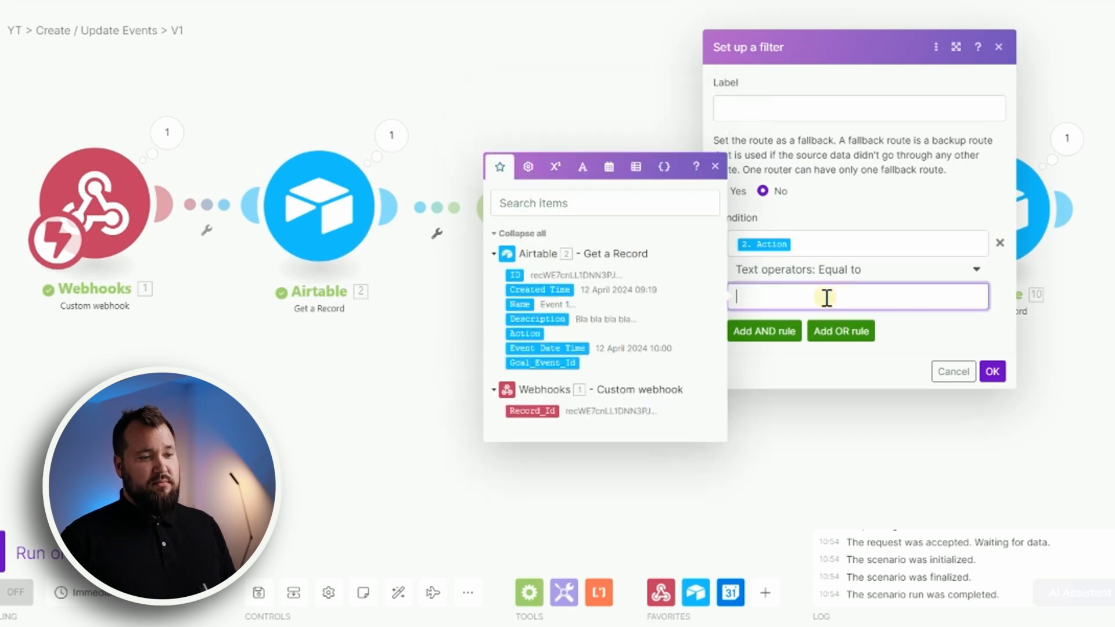
type("c")
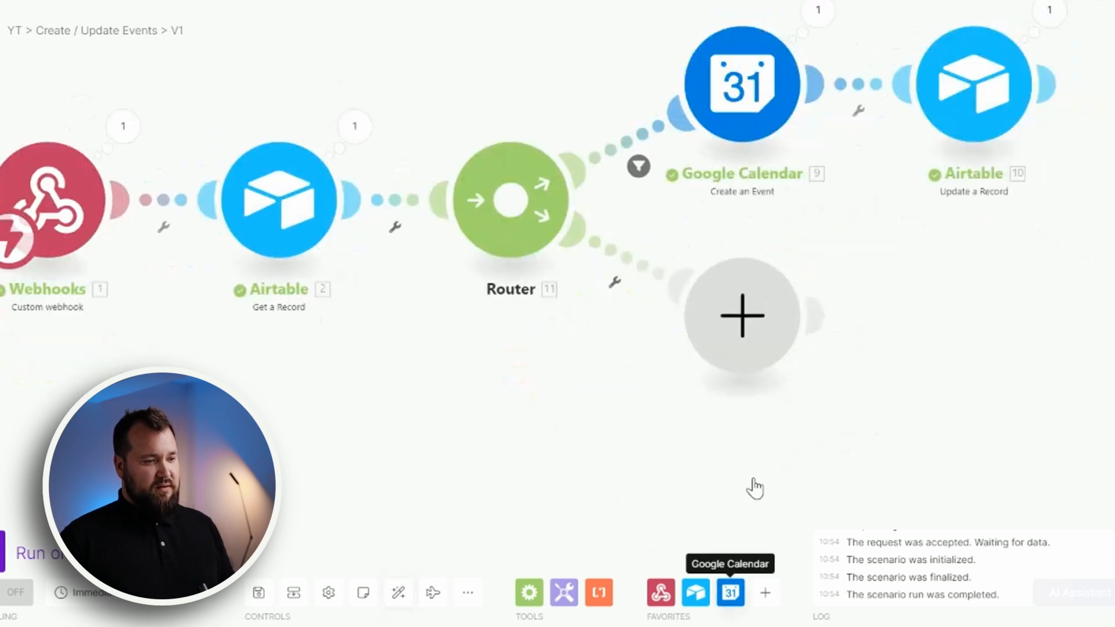
- Add a Delete an Event route filtered on Delete Event, using YT Test and Gcal_Event_Id
left_click(729, 592)
type("Delete Event")
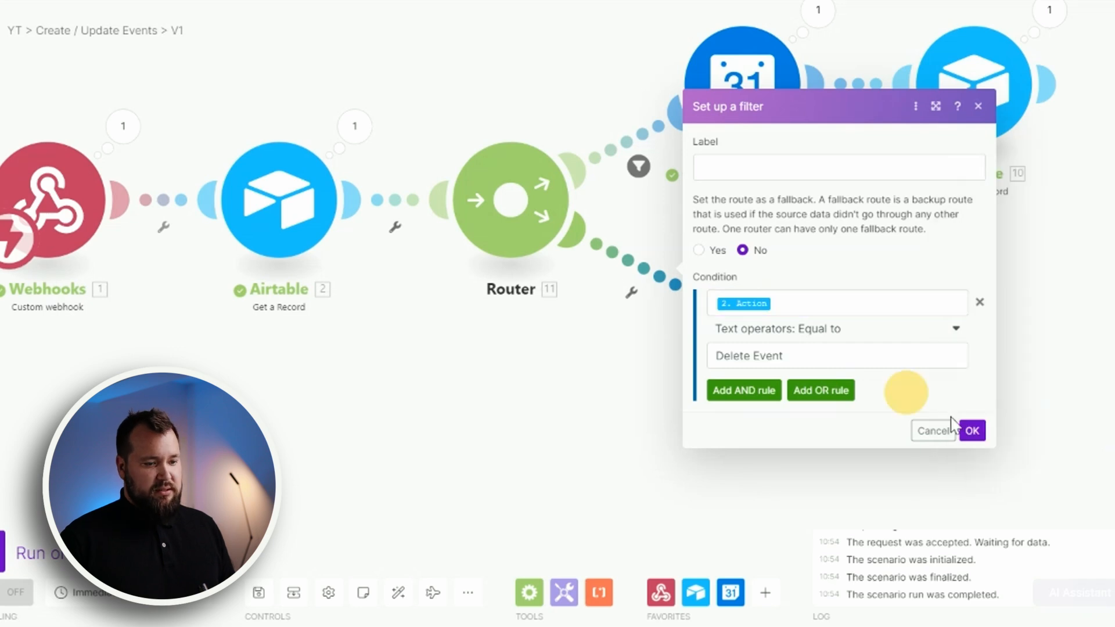
left_click(972, 430)
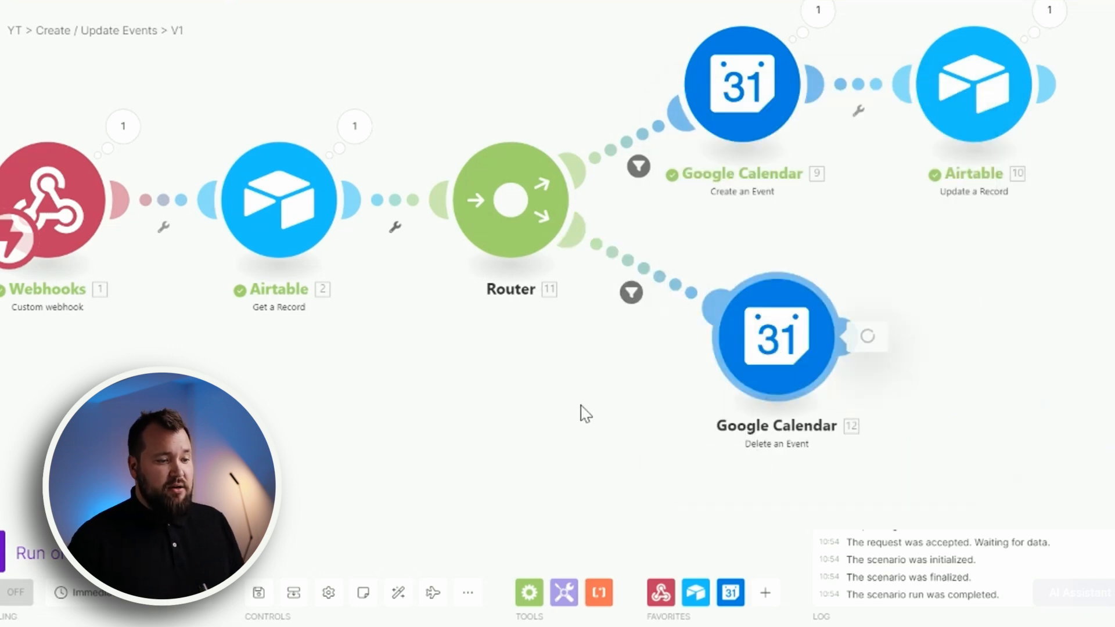
left_click(775, 336)
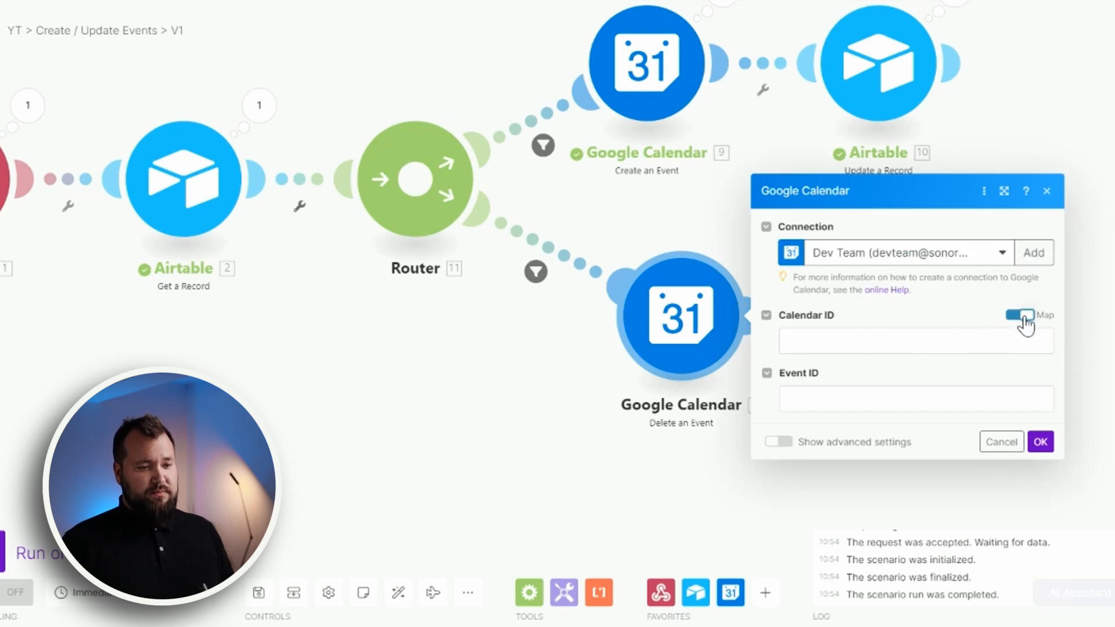
left_click(1020, 315)
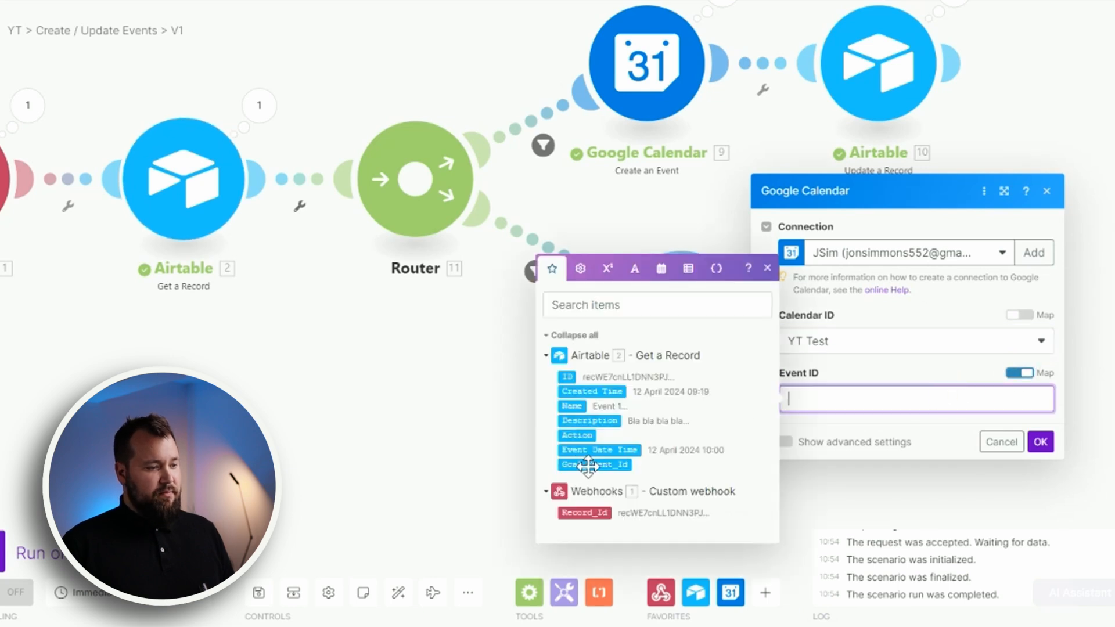
left_click(595, 465)
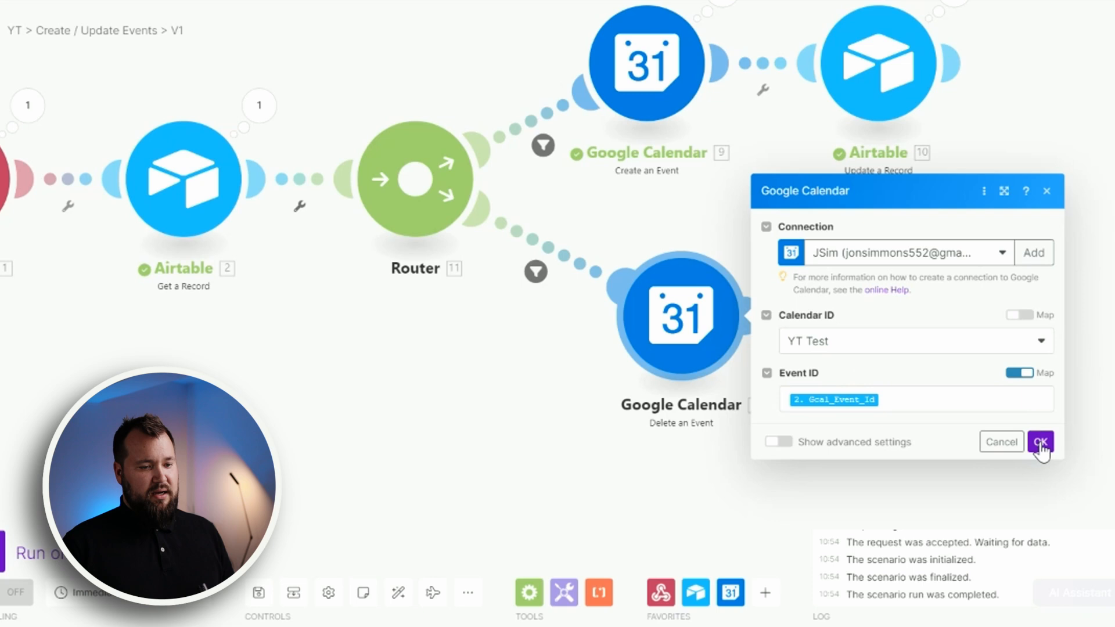
left_click(1040, 442)
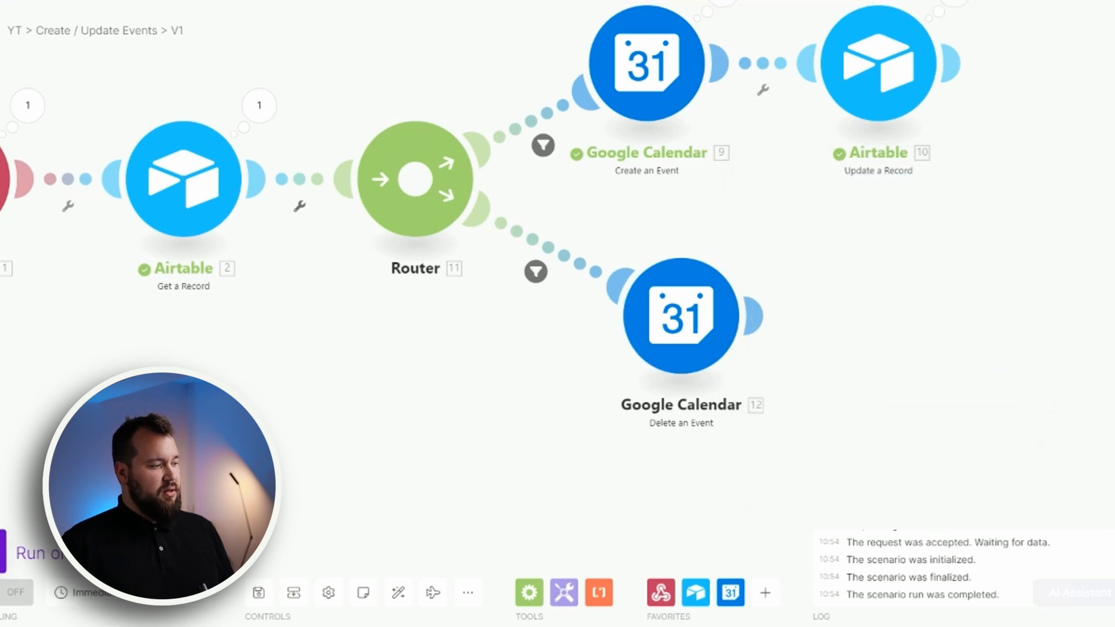
- Start a test run of the two-branch router scenario
left_click(39, 554)
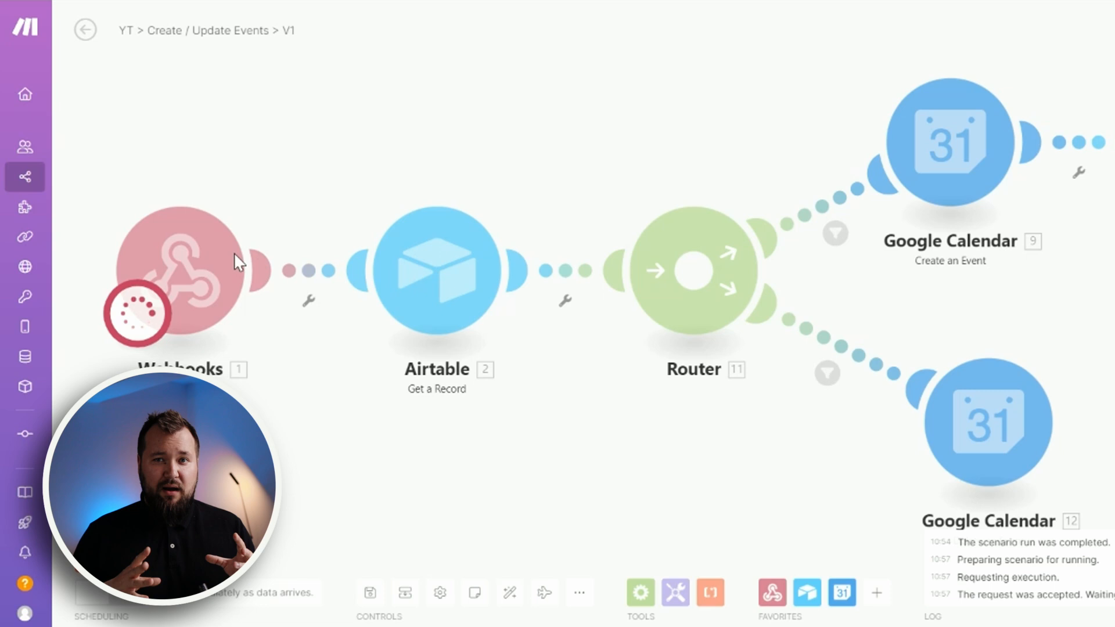
mouse_move(1107, 455)
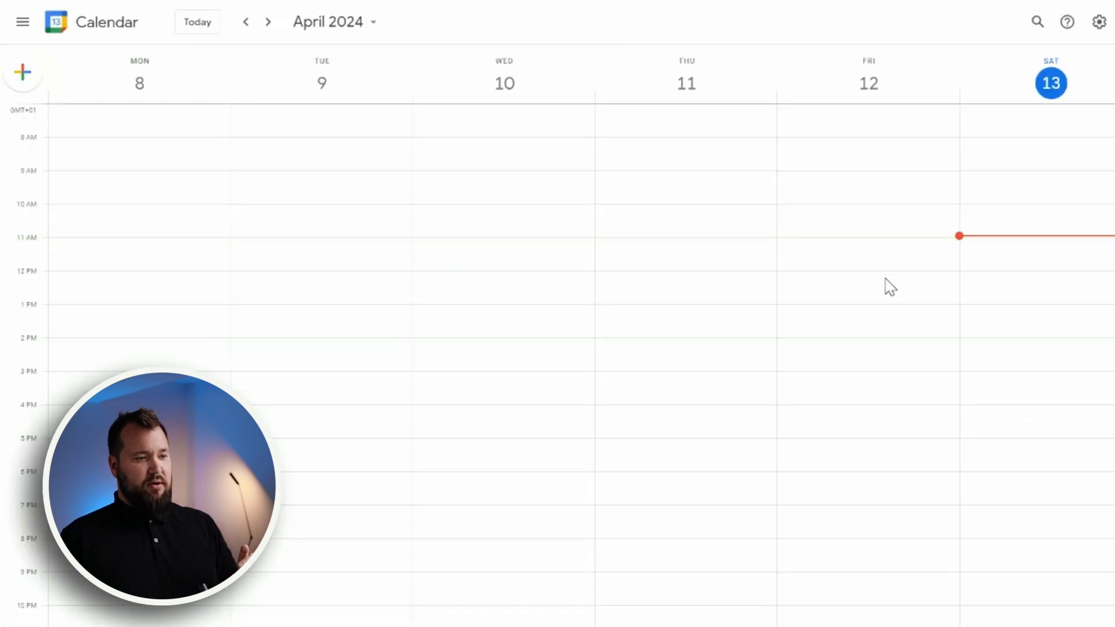
mouse_move(466, 41)
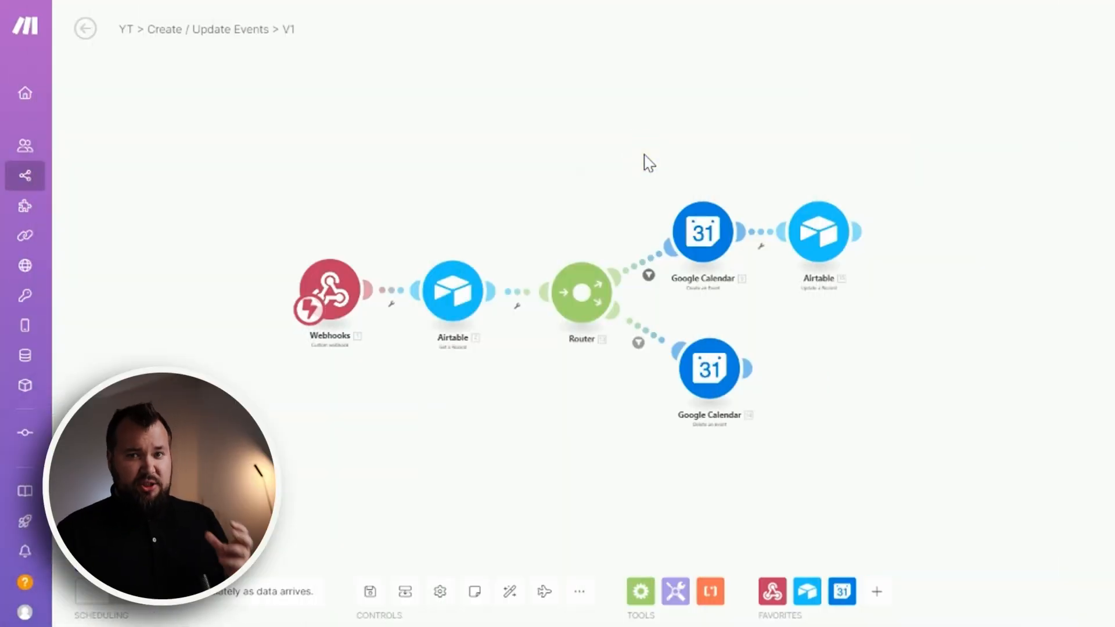
mouse_move(823, 336)
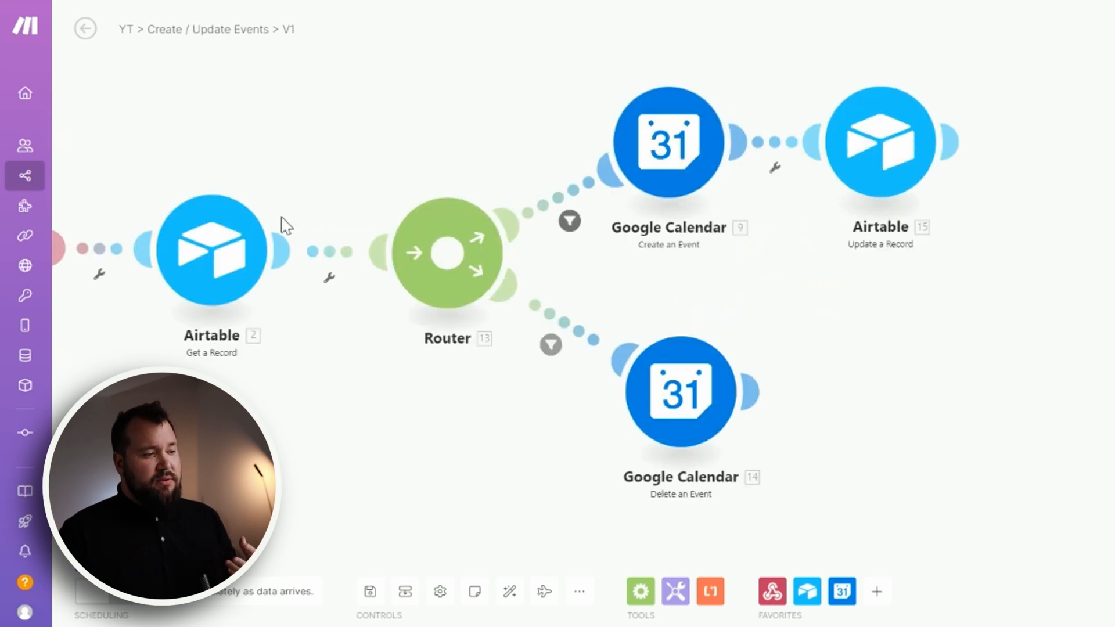
mouse_move(667, 140)
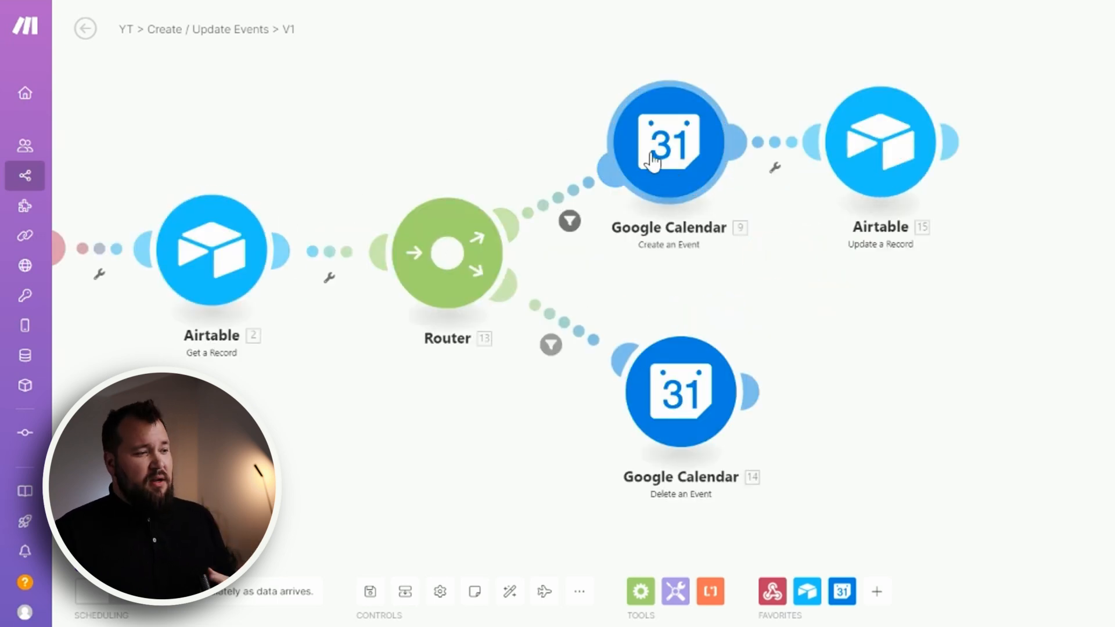
mouse_move(424, 136)
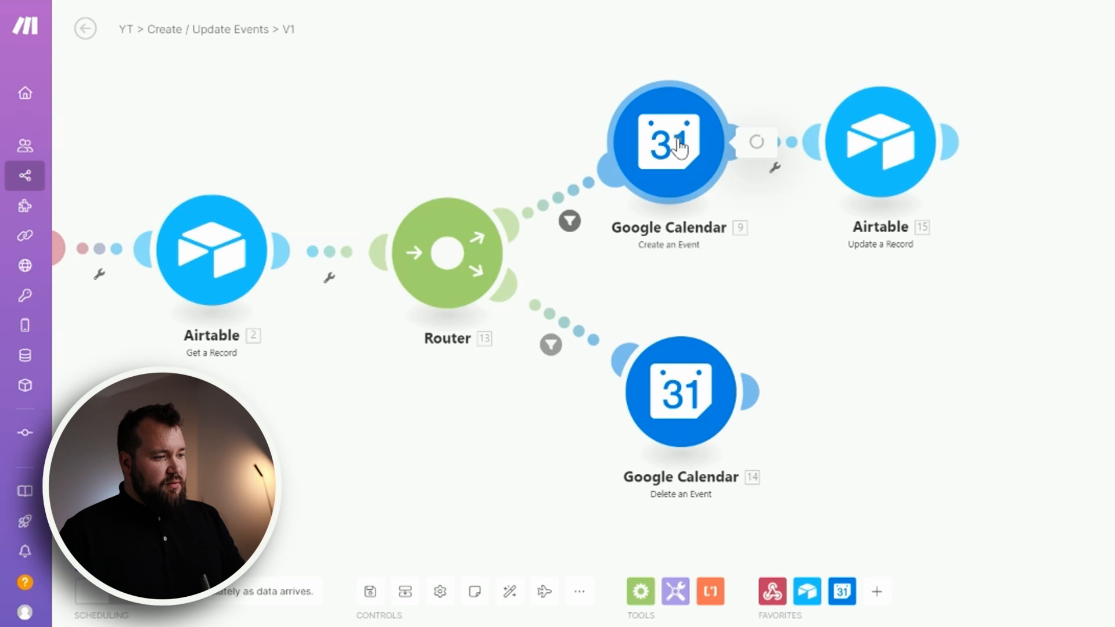
- Add a Recurrence item to the Create an Event module and focus its Value 1 field
left_click(663, 140)
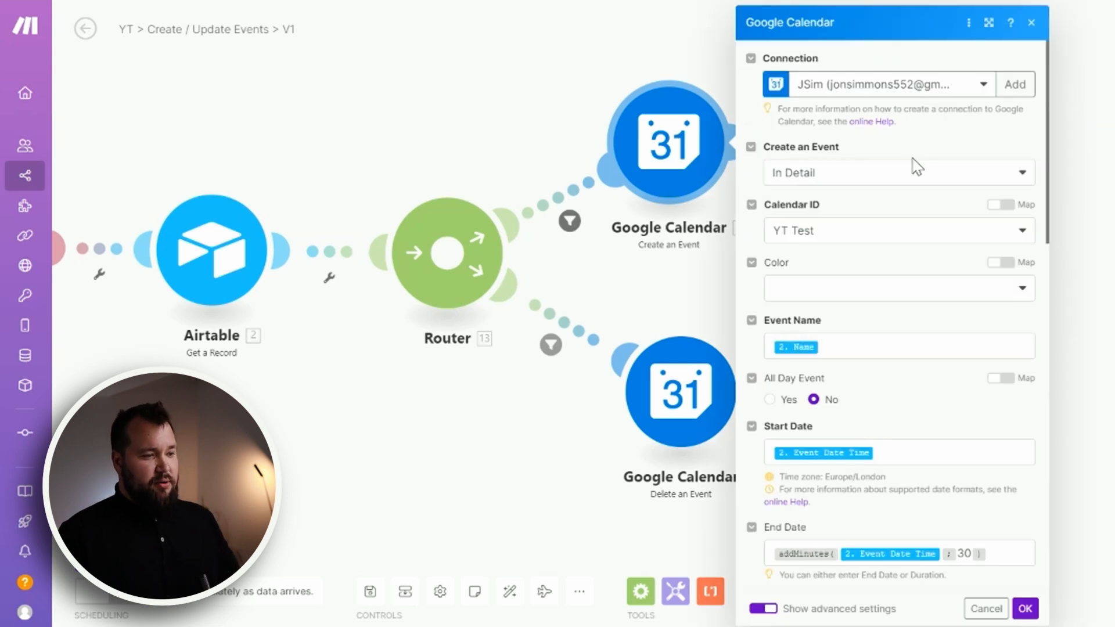
scroll("down", 3)
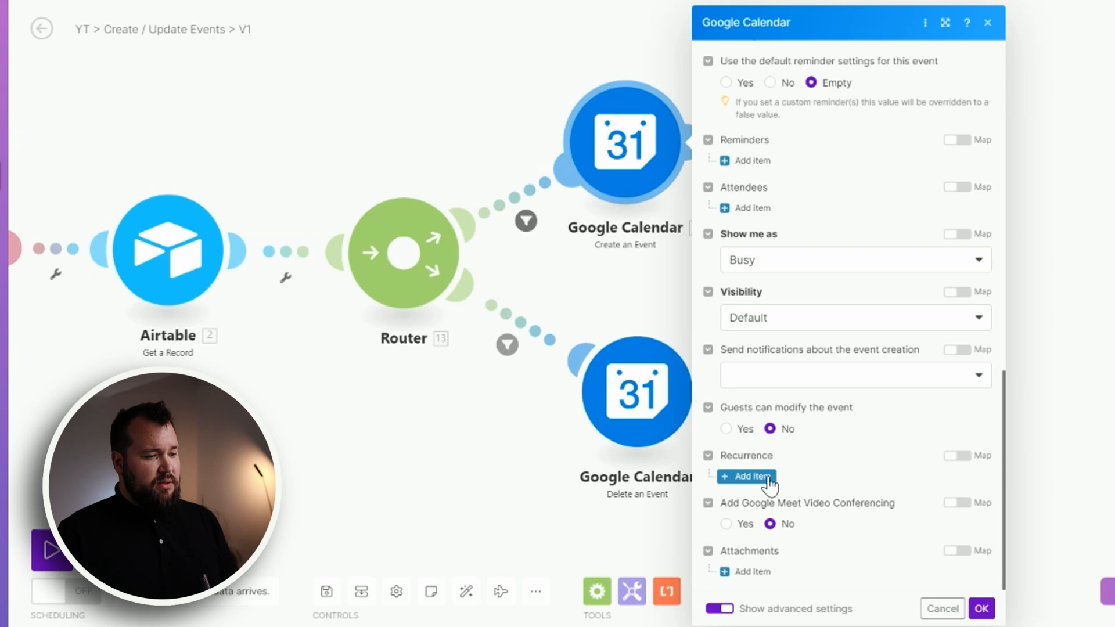
left_click(746, 476)
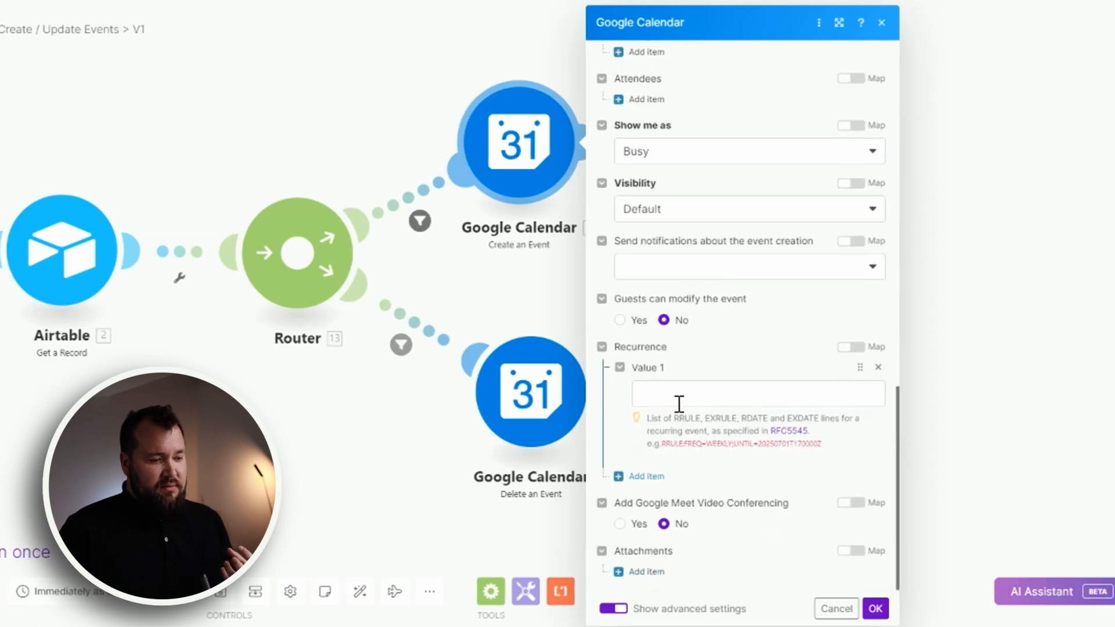
left_click(757, 393)
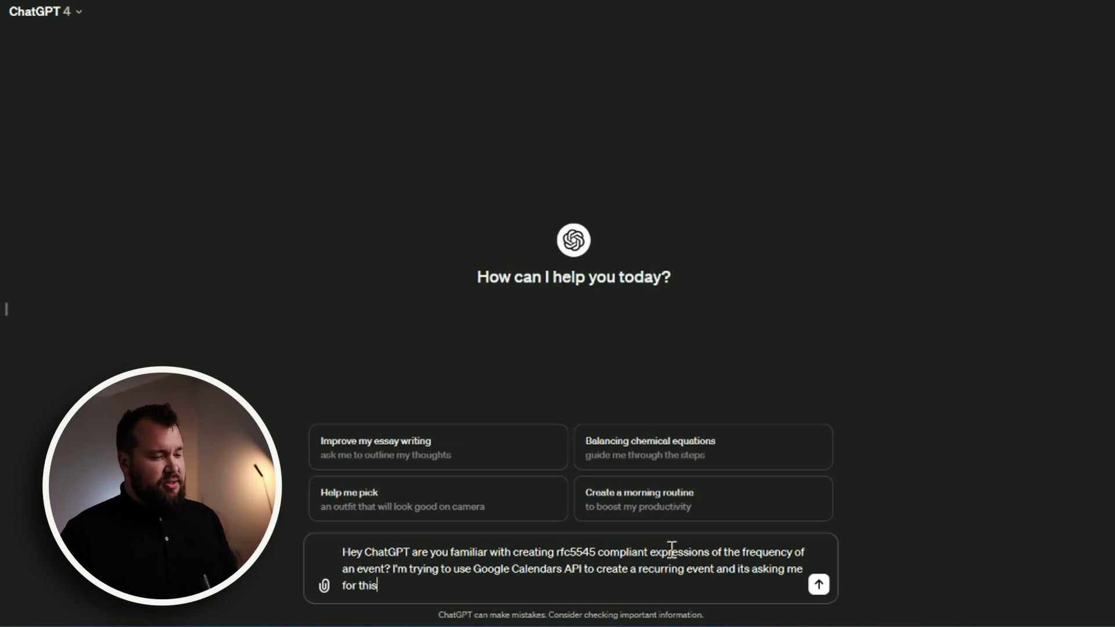
mouse_move(484, 569)
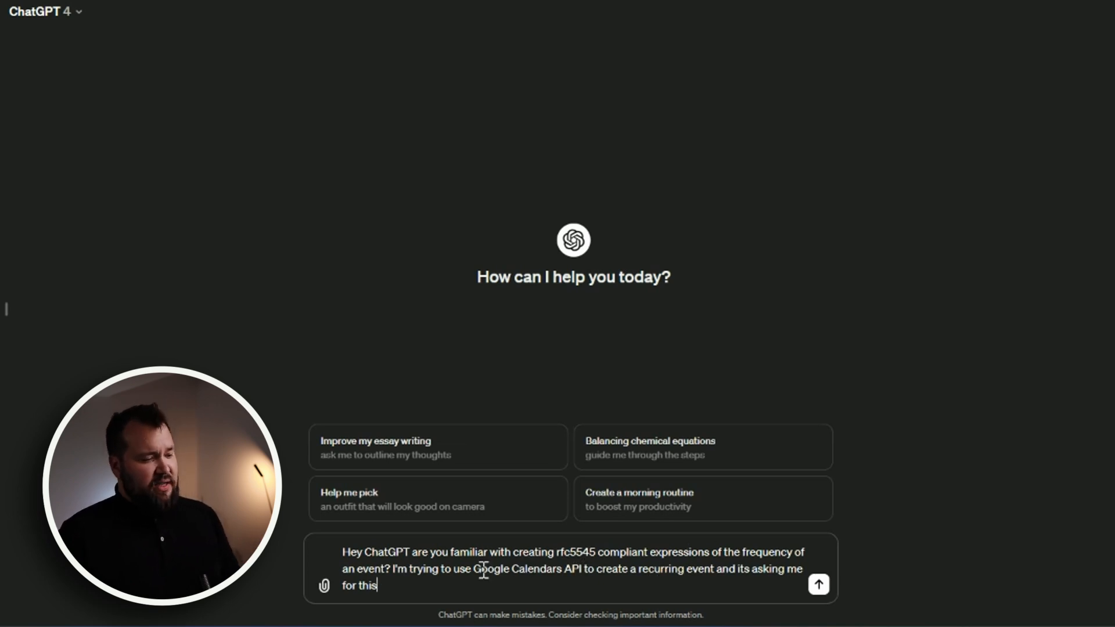
mouse_move(560, 570)
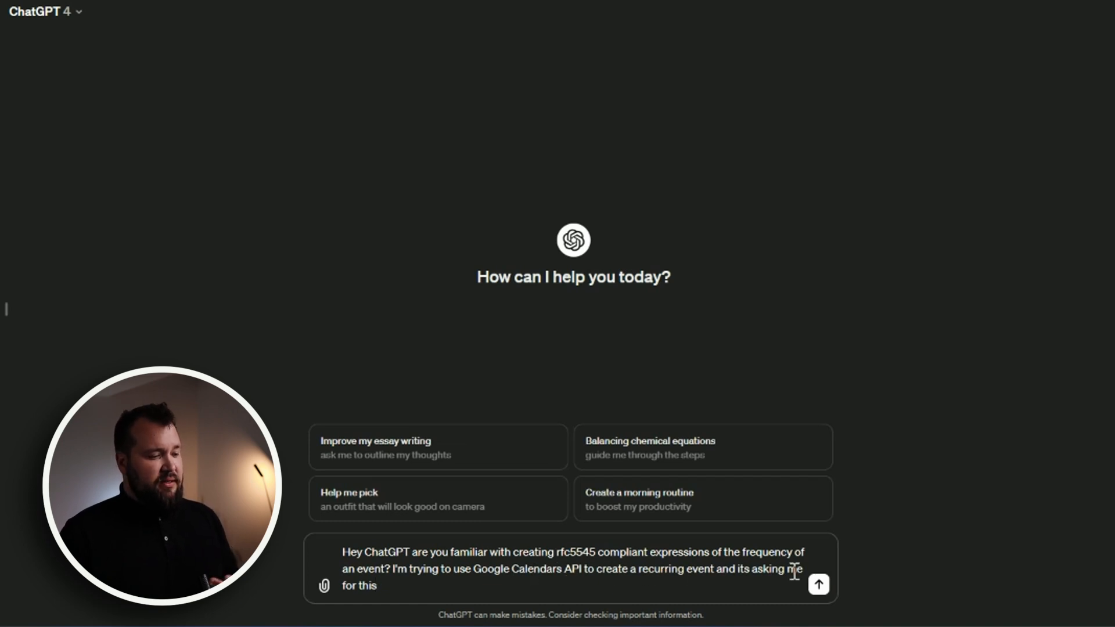
- Send ChatGPT the RFC 5545 recurrence-rule question and scroll through its explanation
left_click(818, 583)
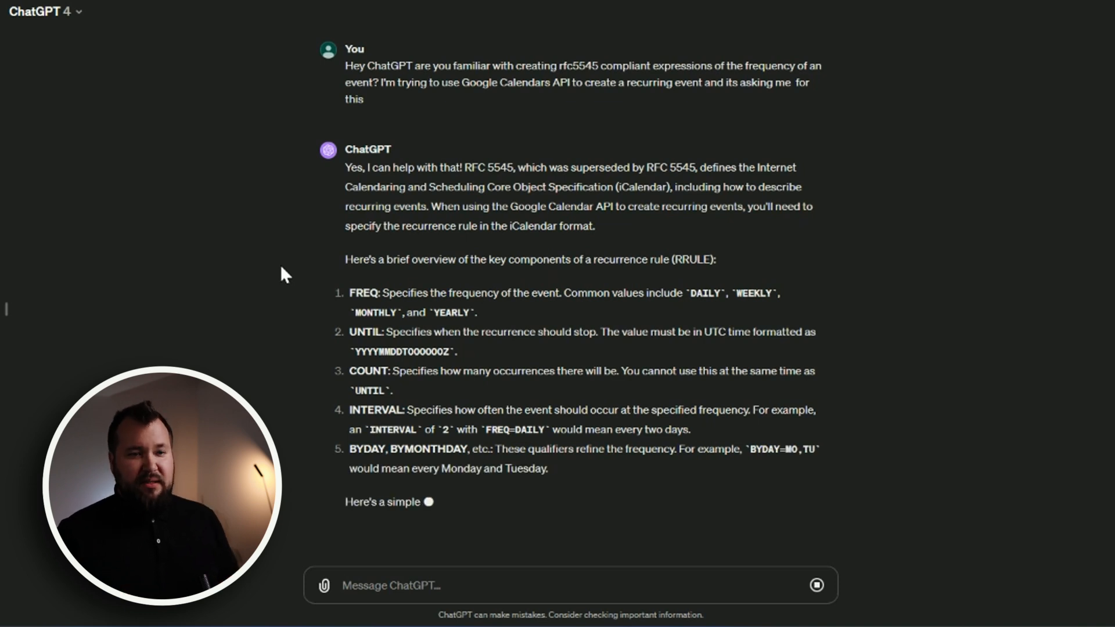
scroll("down", 3)
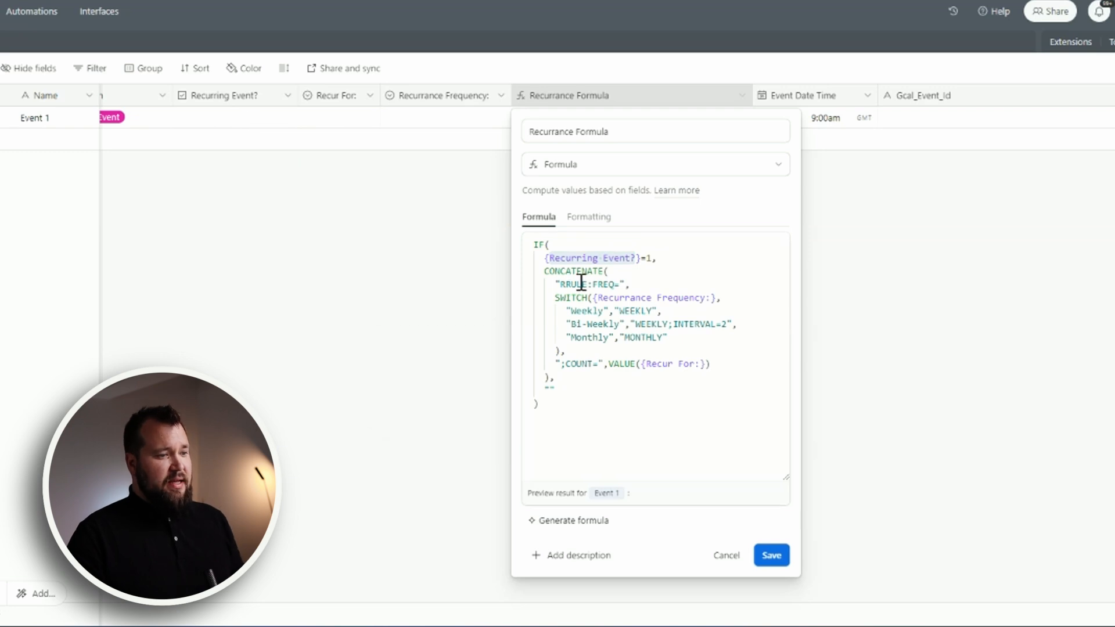
- Inspect the COUNT condition in the Recurrance Formula, then close the editor unchanged
left_click(601, 294)
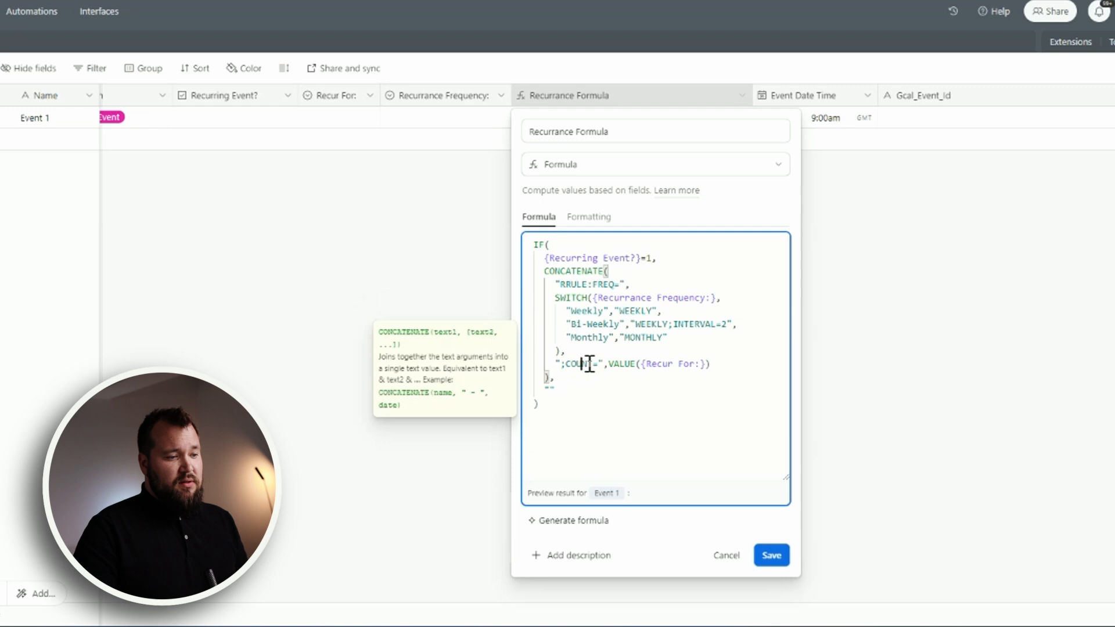
double_click(582, 363)
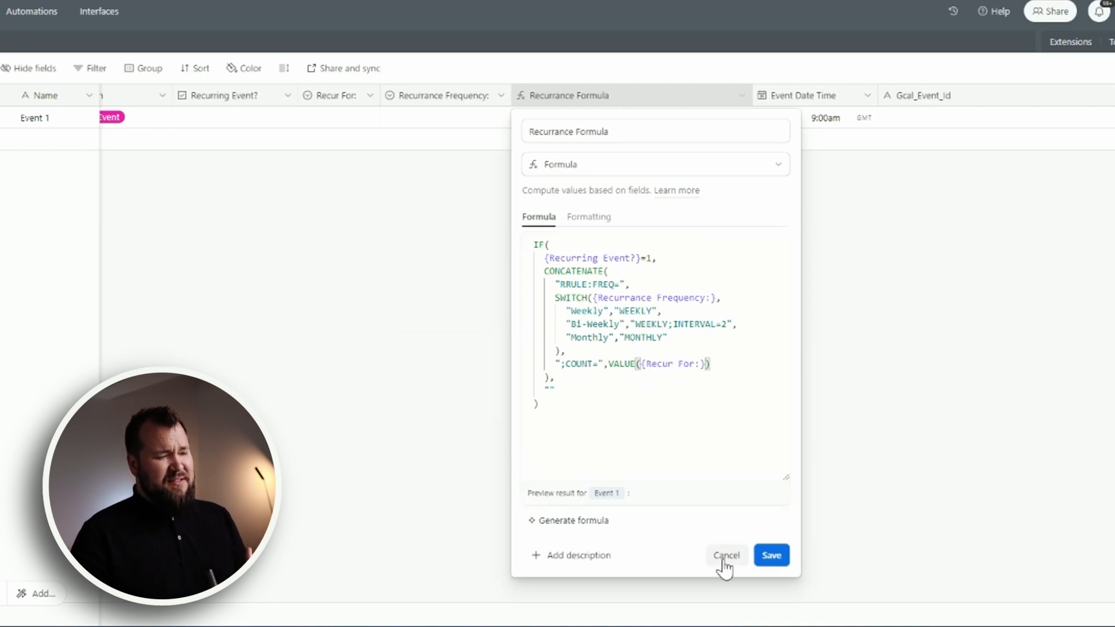
left_click(726, 555)
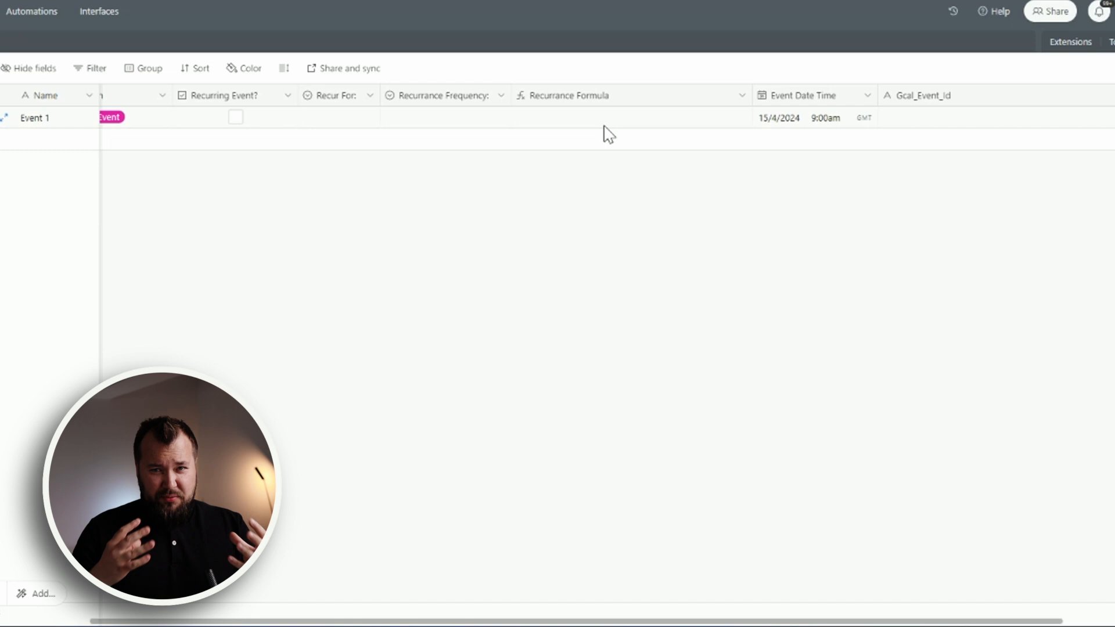
- Mark Event 1 as recurring, set Recur For to 2 Times and frequency Weekly
left_click(235, 117)
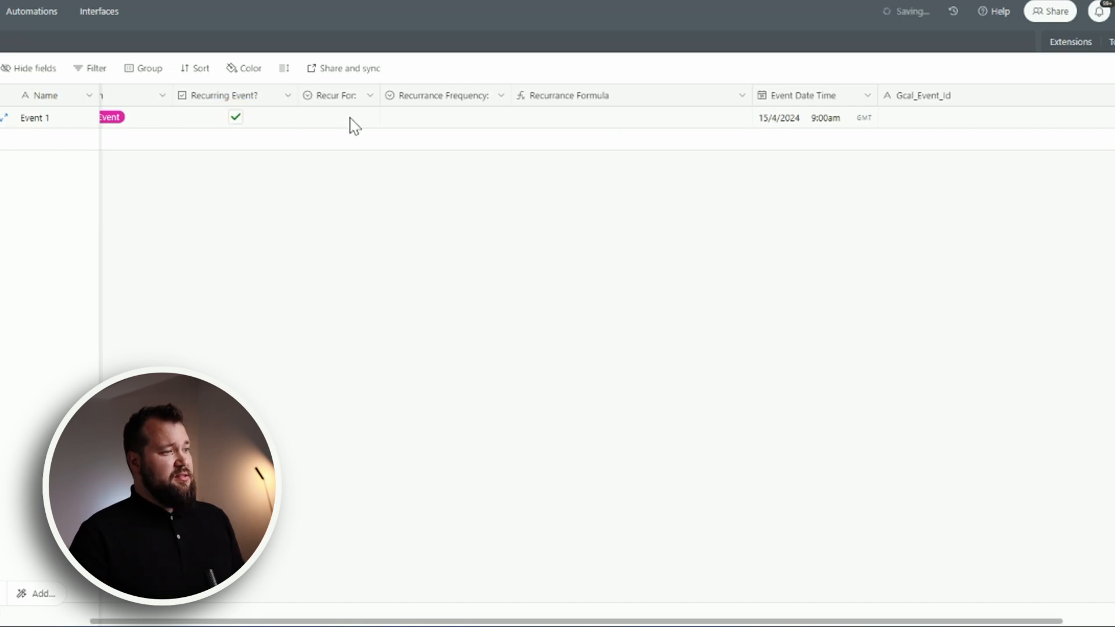
left_click(338, 118)
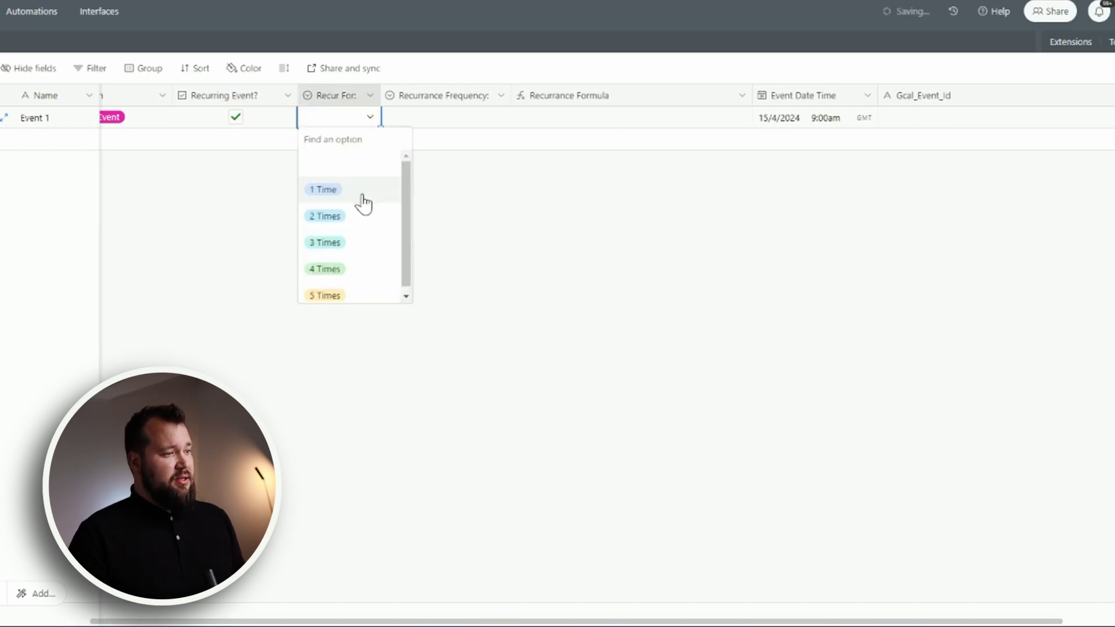
left_click(324, 216)
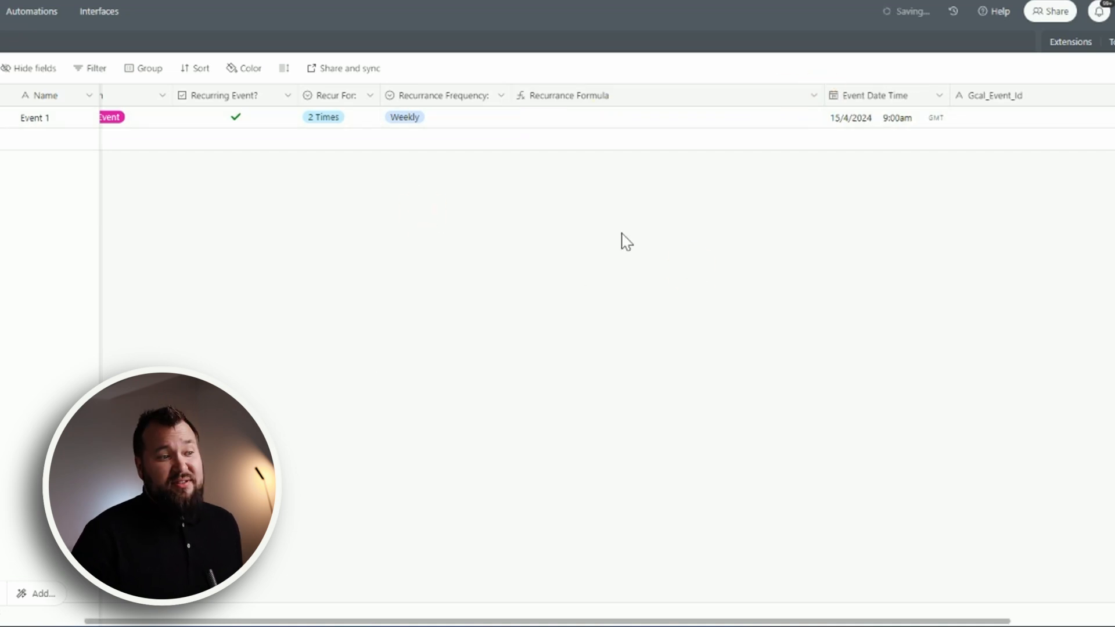
left_click(612, 117)
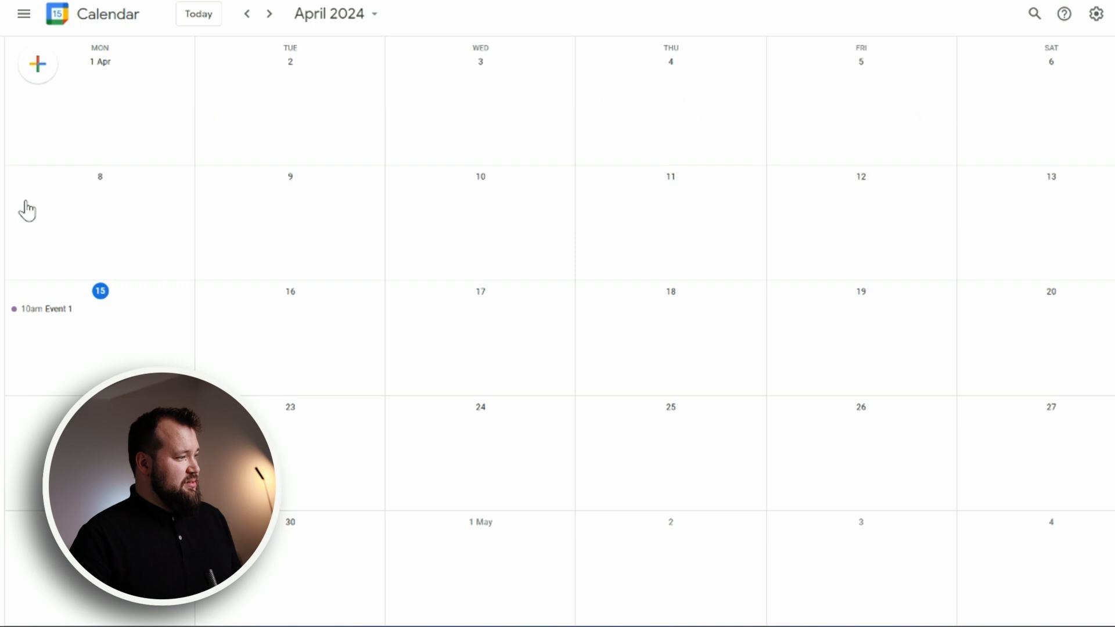
- Delete Event 1's 15 April occurrence with 'This and following events' in Google Calendar
left_click(47, 309)
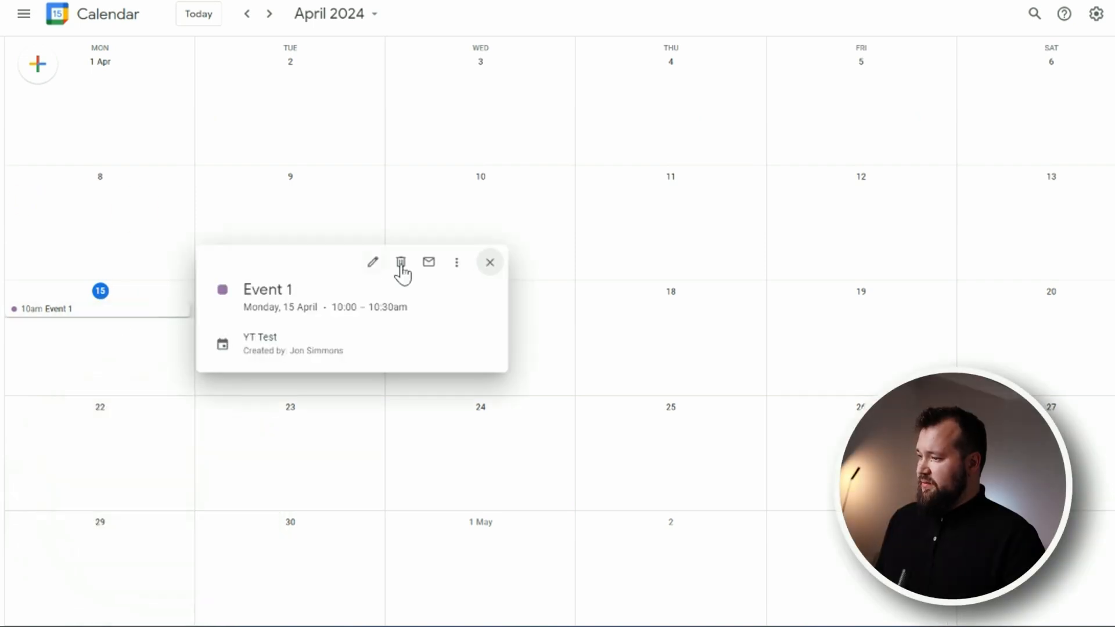
left_click(400, 261)
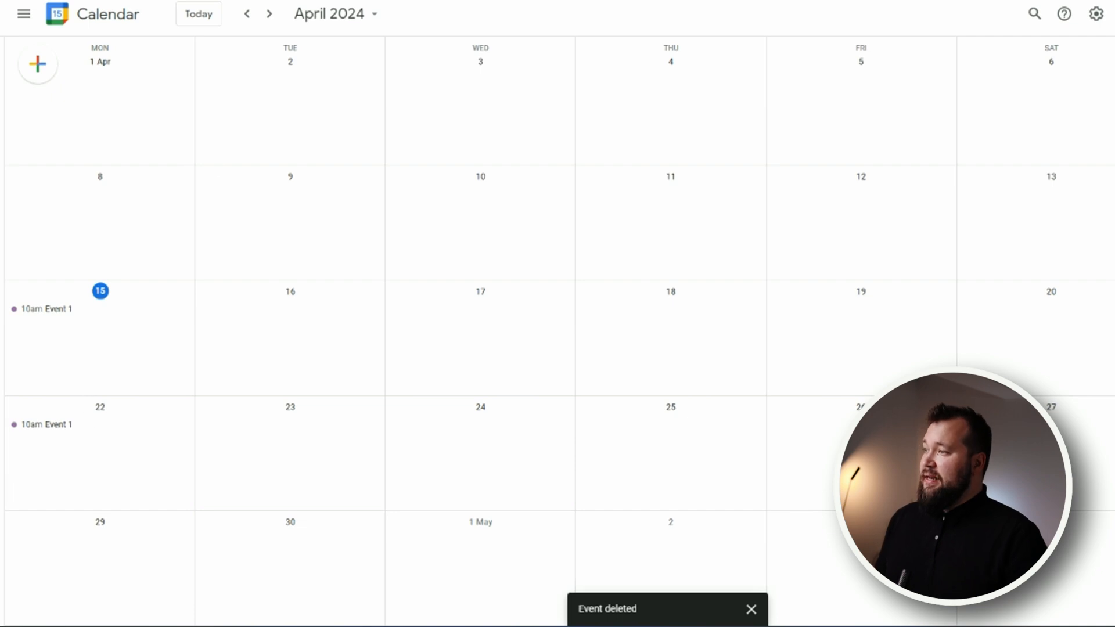
left_click(45, 308)
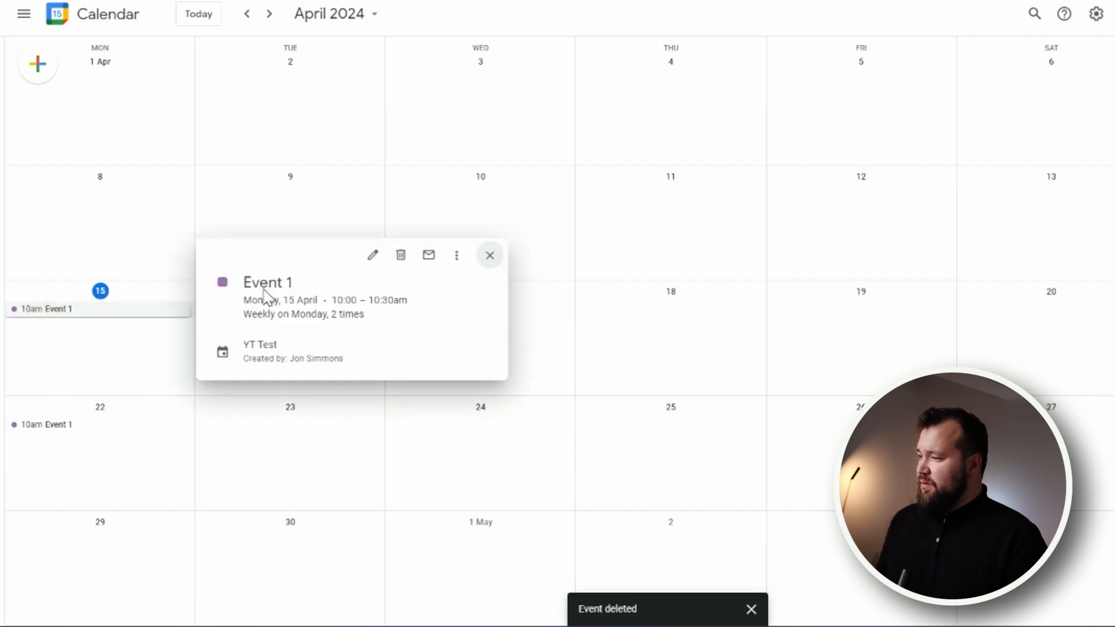
left_click(400, 255)
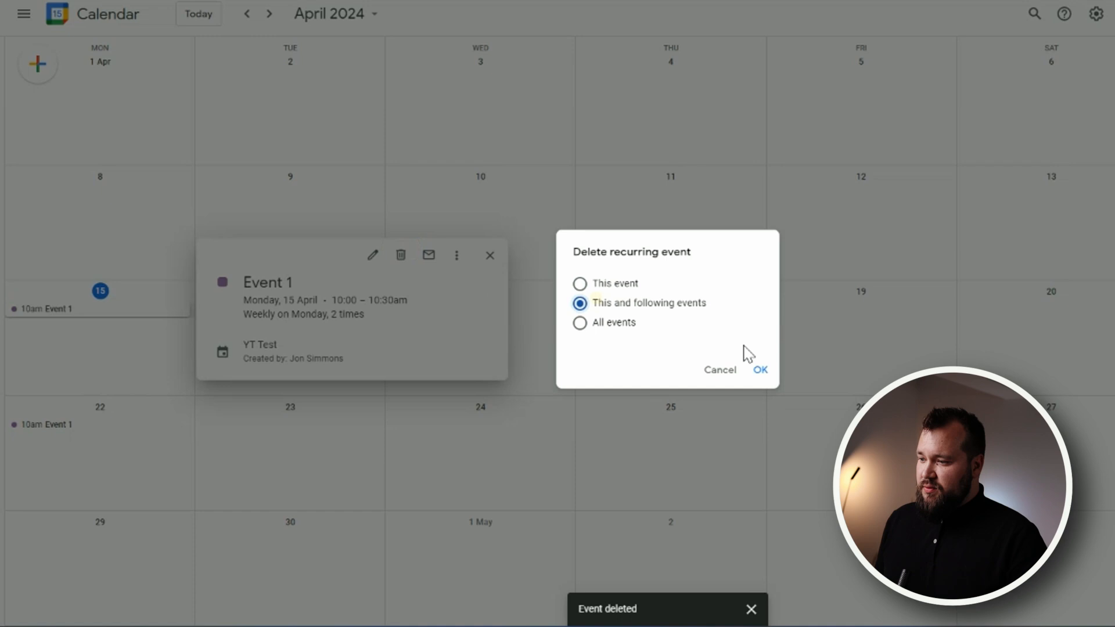
left_click(761, 370)
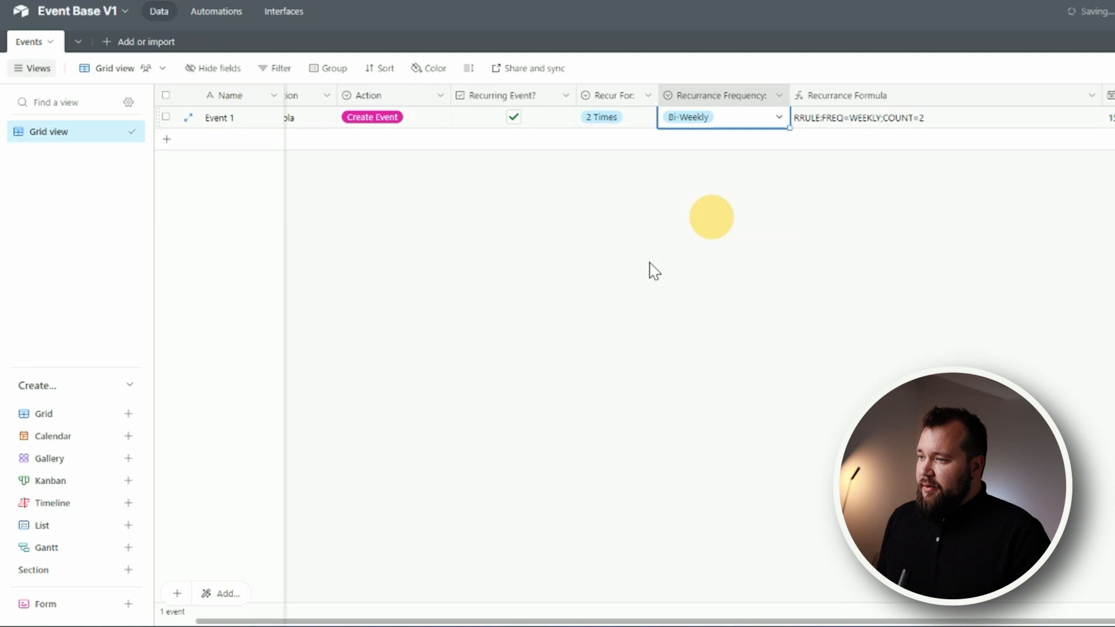
- Set Event 1's Action to Create Event in Airtable
left_click(391, 117)
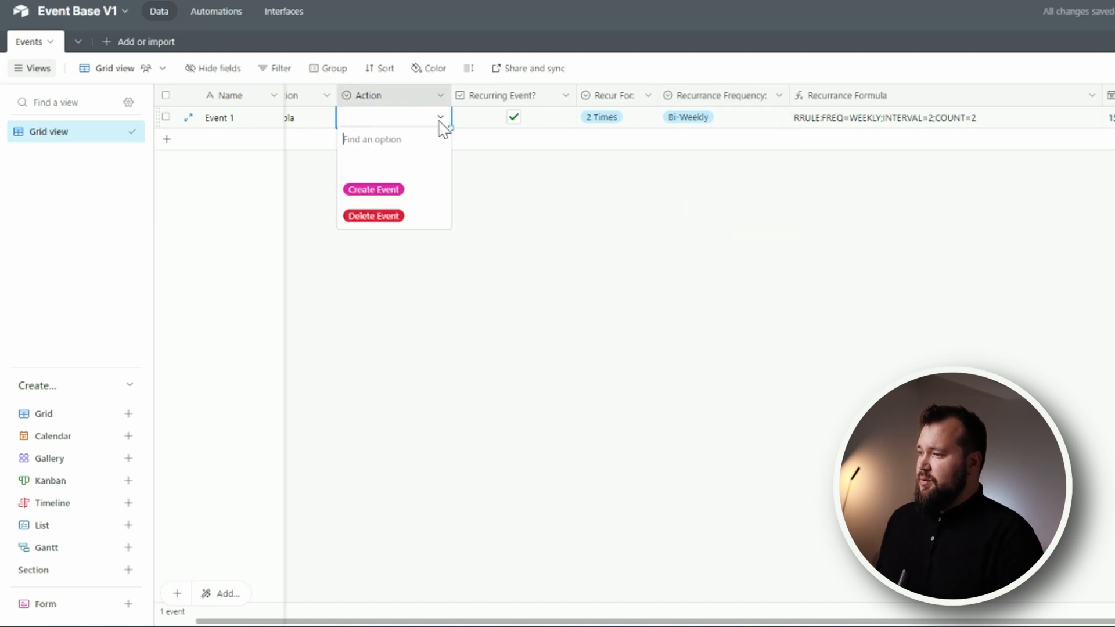
left_click(374, 189)
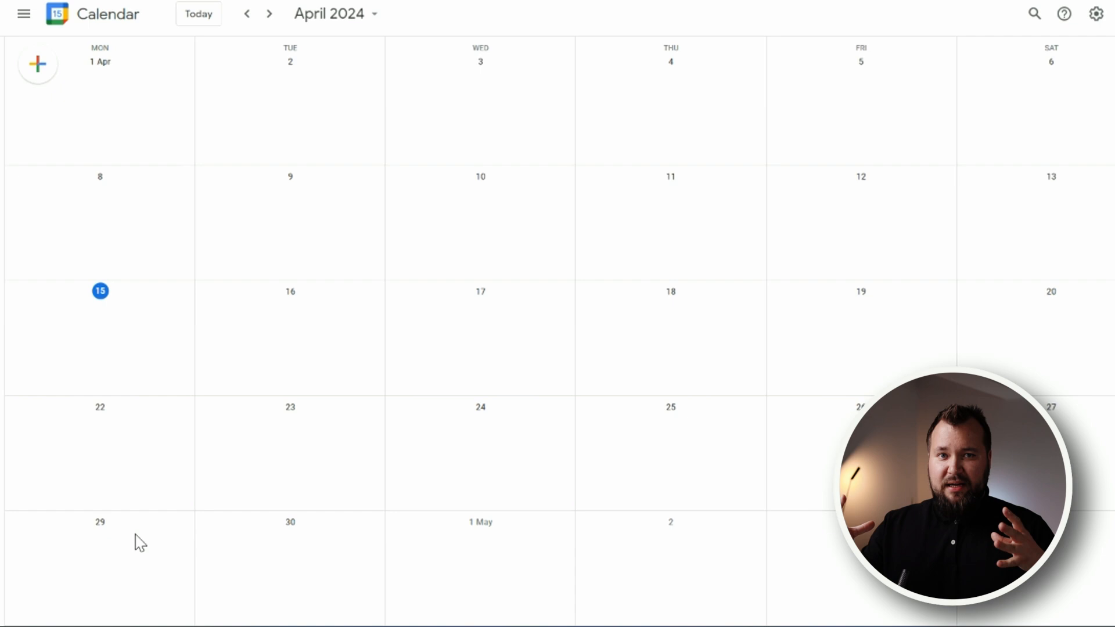
mouse_move(162, 350)
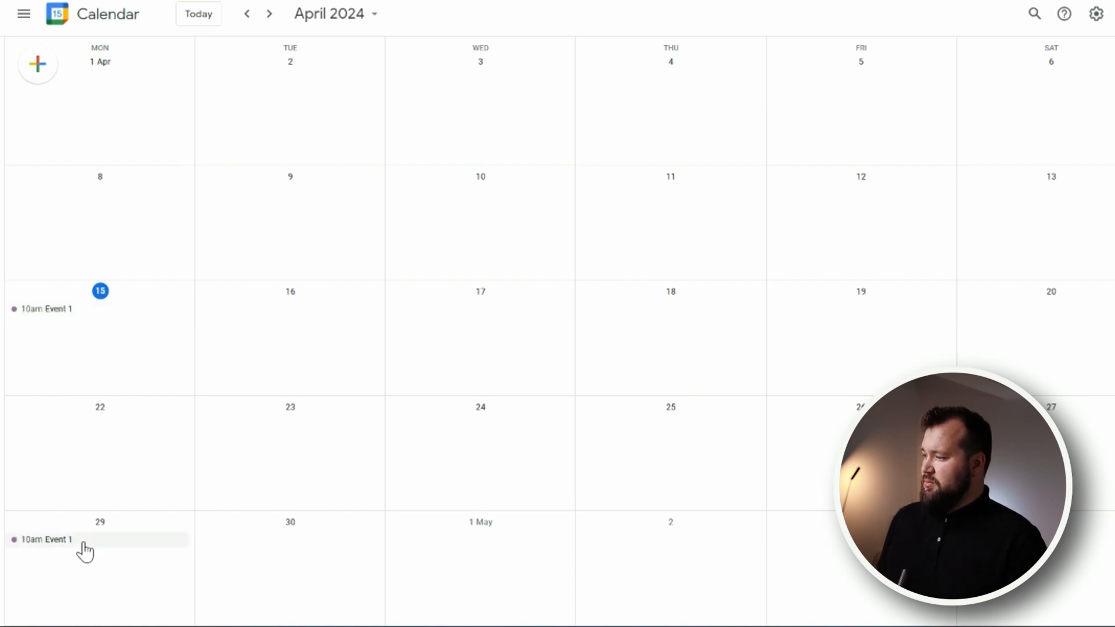
mouse_move(139, 292)
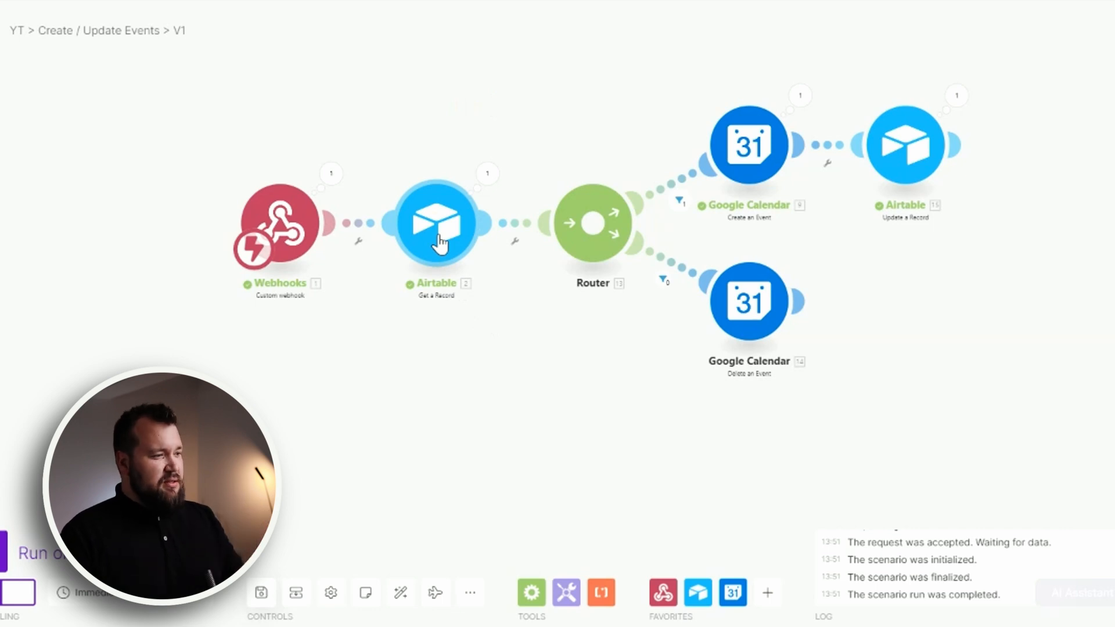
- Add a Break error handler to the Airtable Get a Record module
right_click(436, 224)
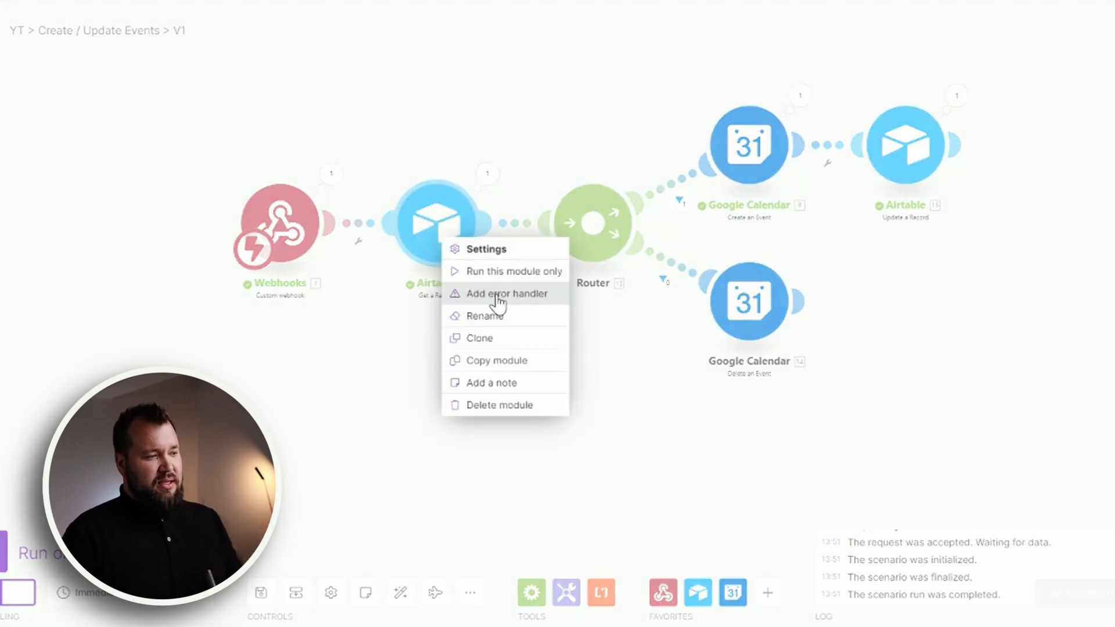
left_click(507, 293)
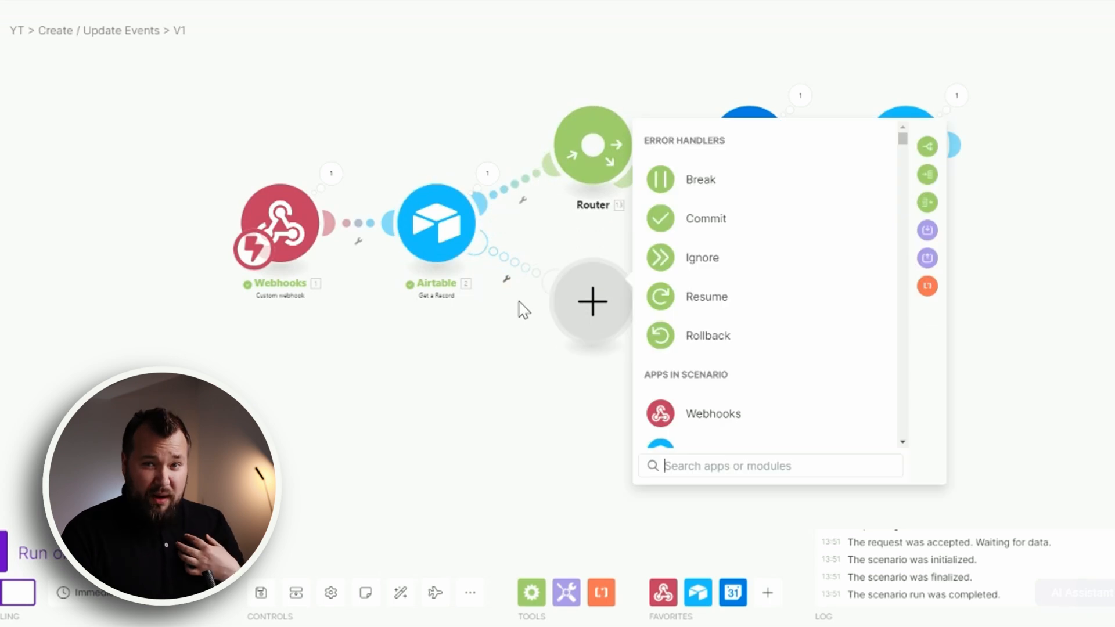
mouse_move(710, 180)
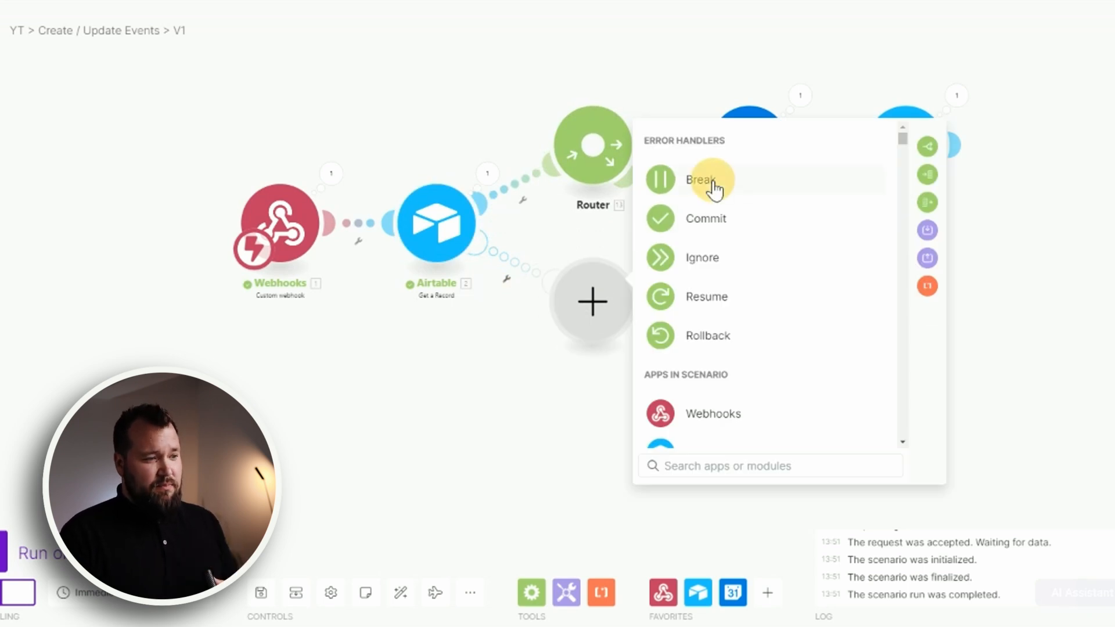
left_click(700, 178)
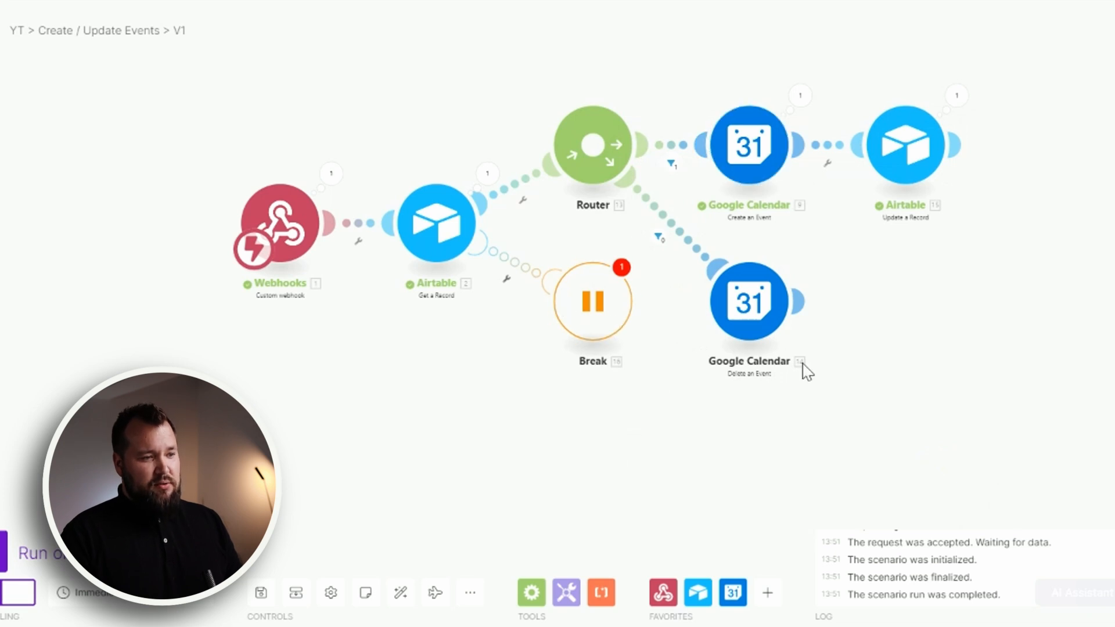
mouse_move(778, 246)
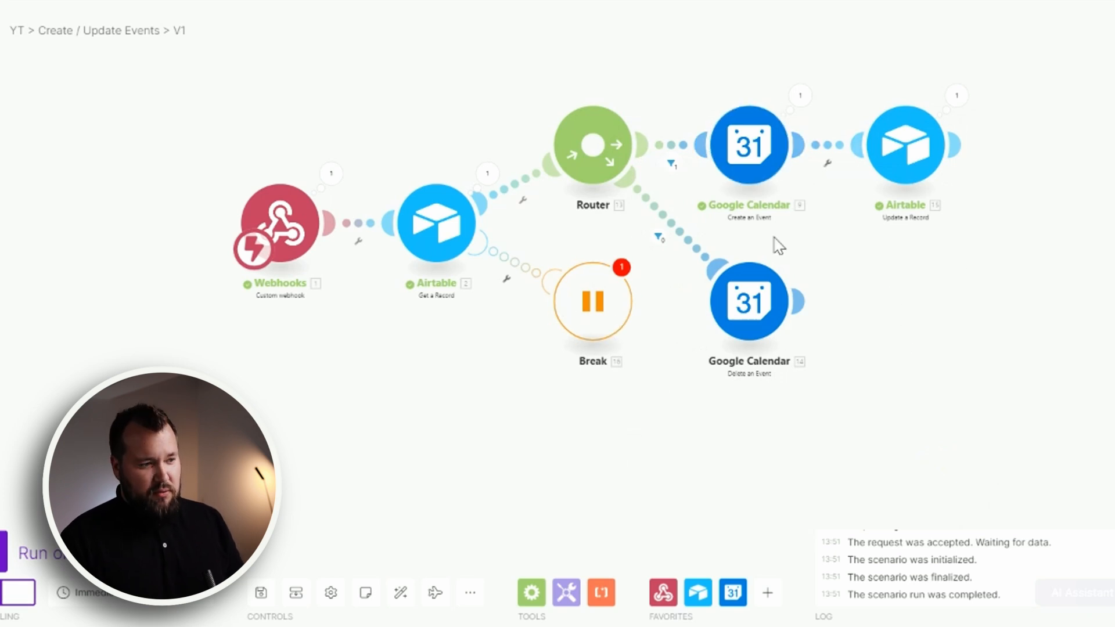
- Set Allow storing of Incomplete Executions to Yes in Scenario settings
left_click(329, 591)
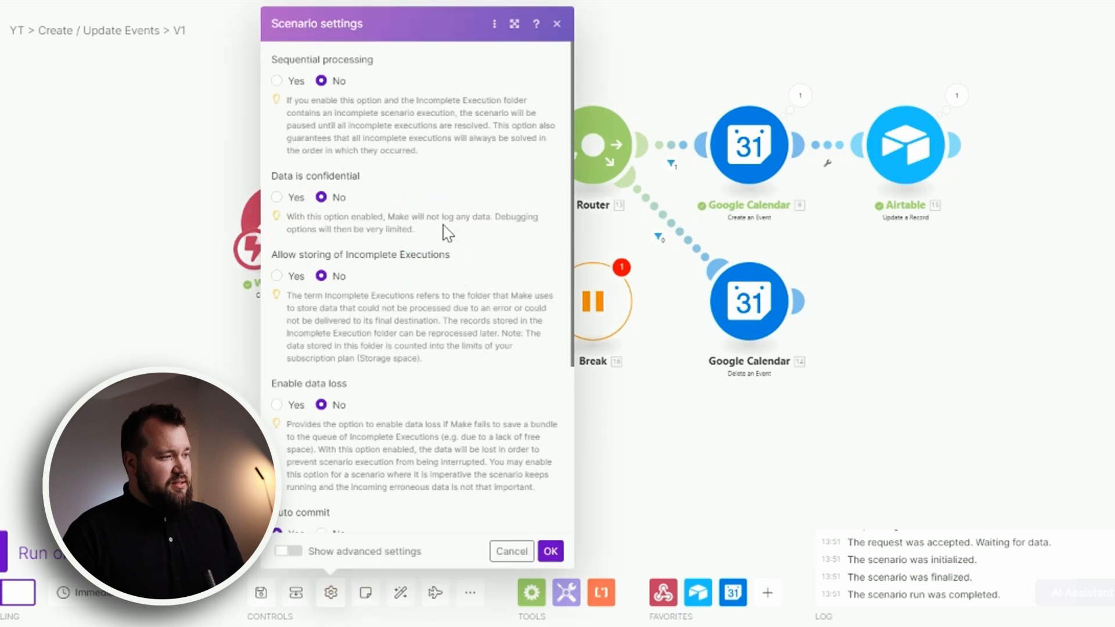
mouse_move(283, 283)
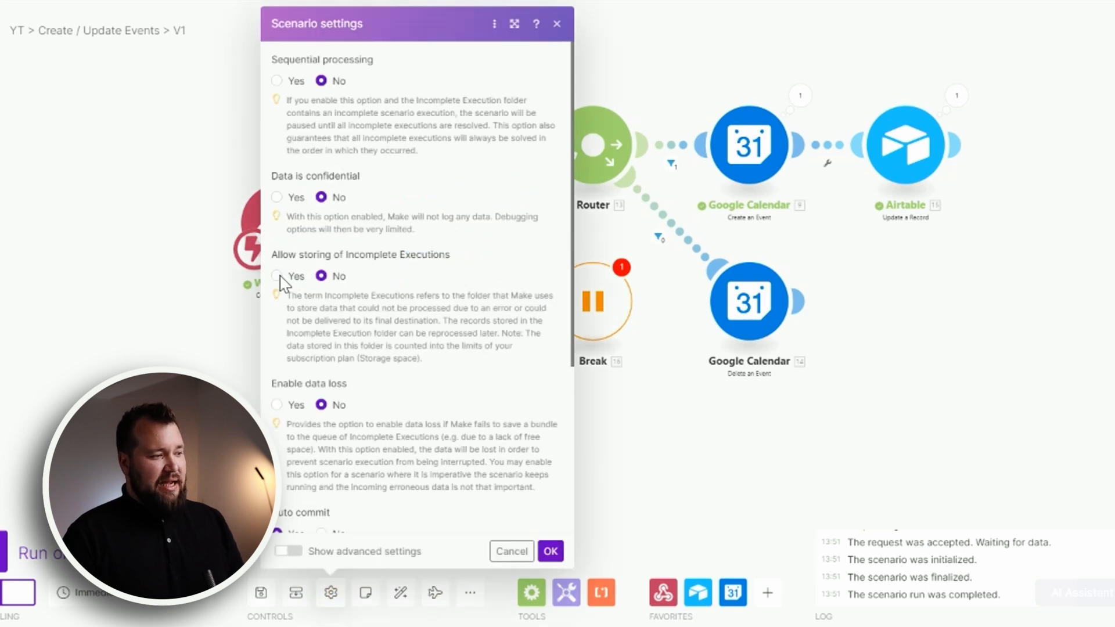
left_click(276, 276)
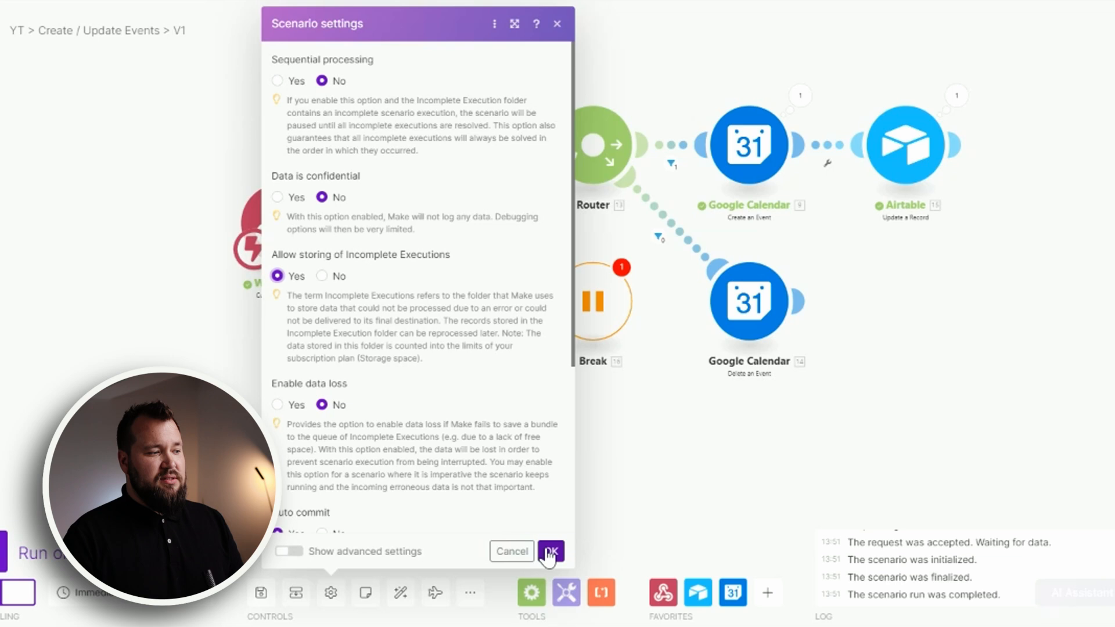
left_click(551, 551)
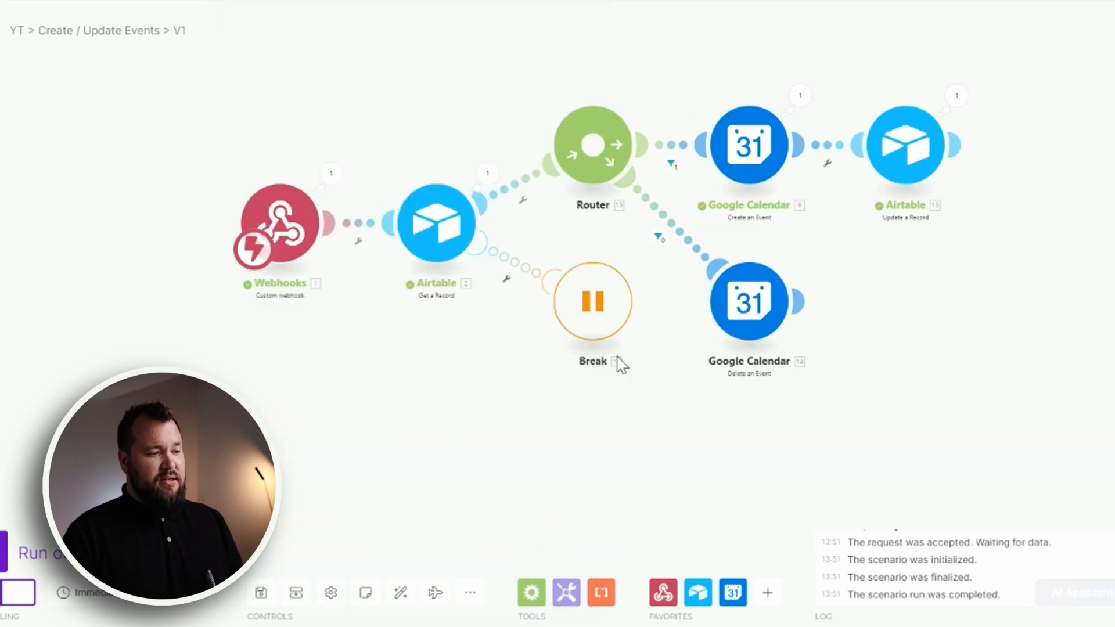
mouse_move(631, 272)
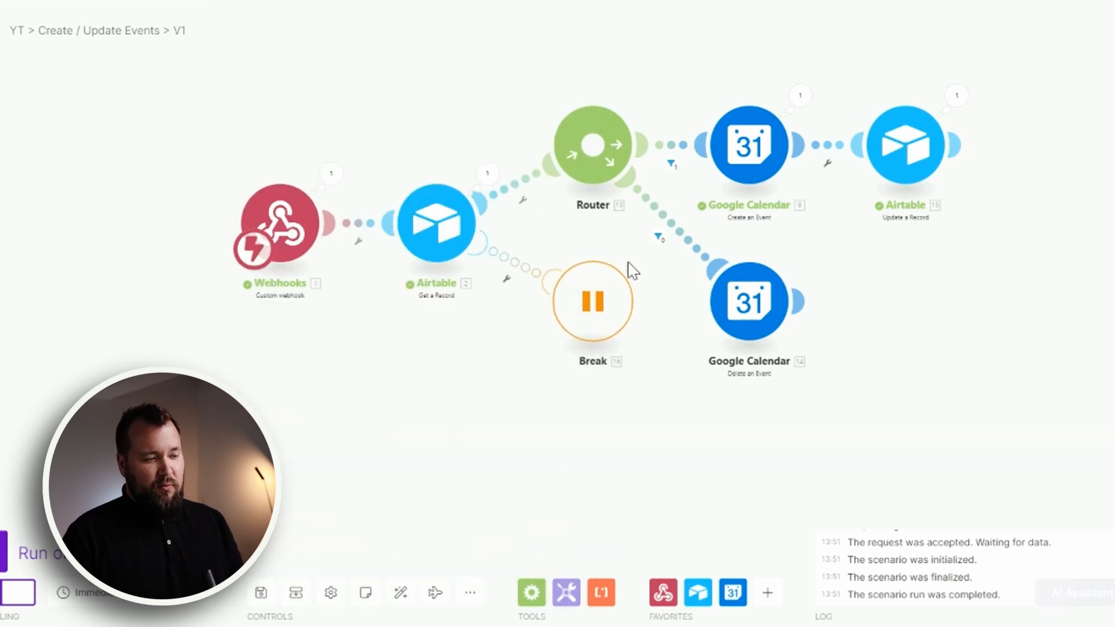
mouse_move(587, 146)
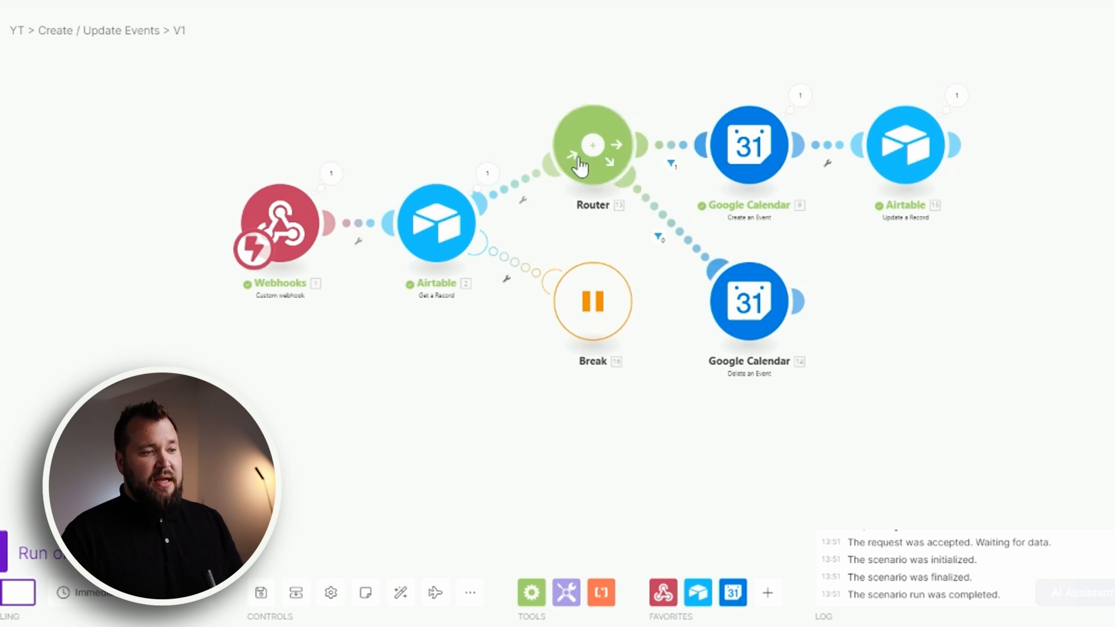
mouse_move(661, 206)
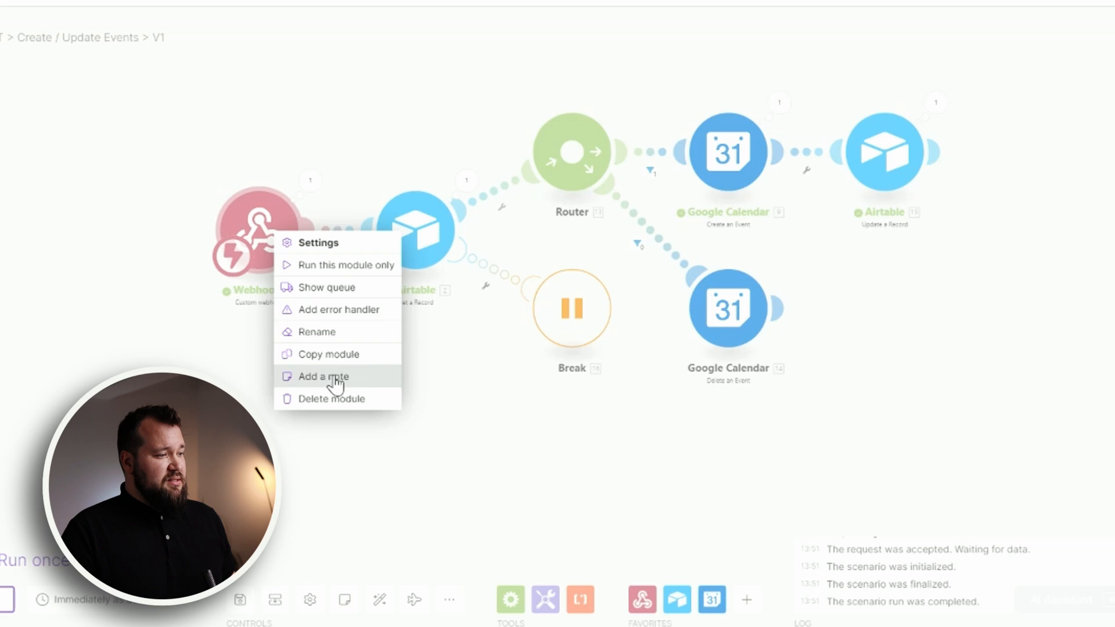
mouse_move(341, 380)
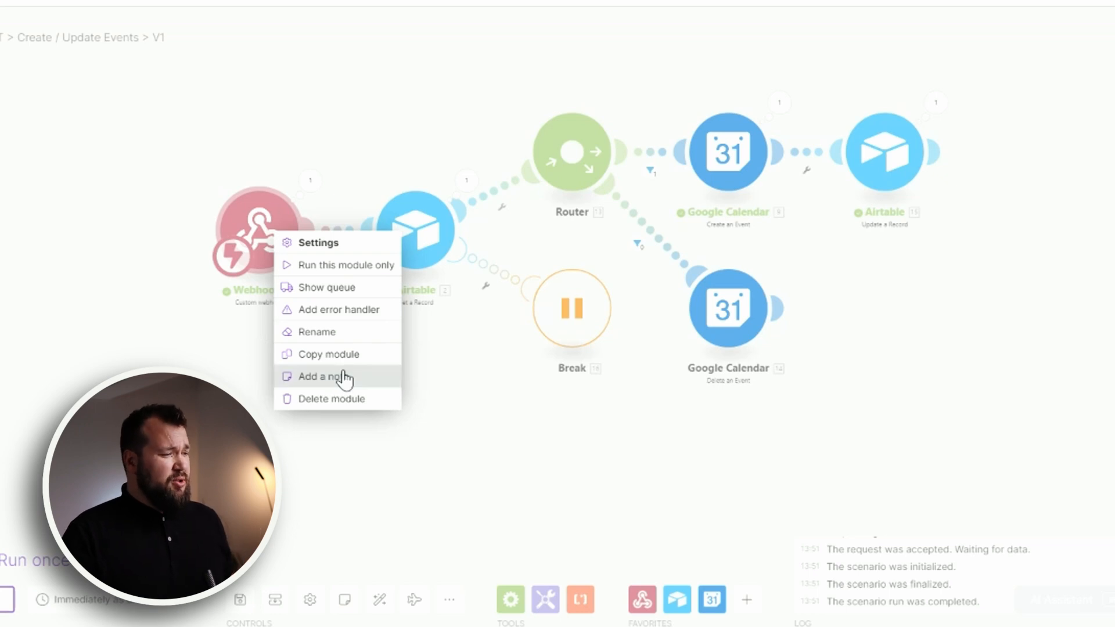
- Add a blank note to the Webhooks module and focus its text field
left_click(323, 376)
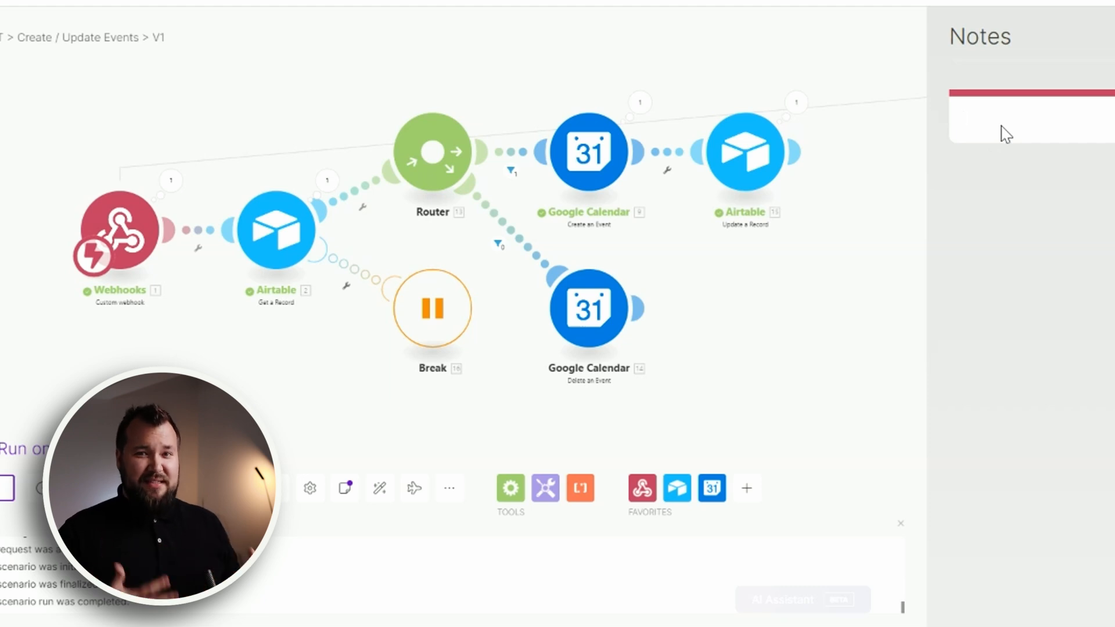
left_click(1024, 118)
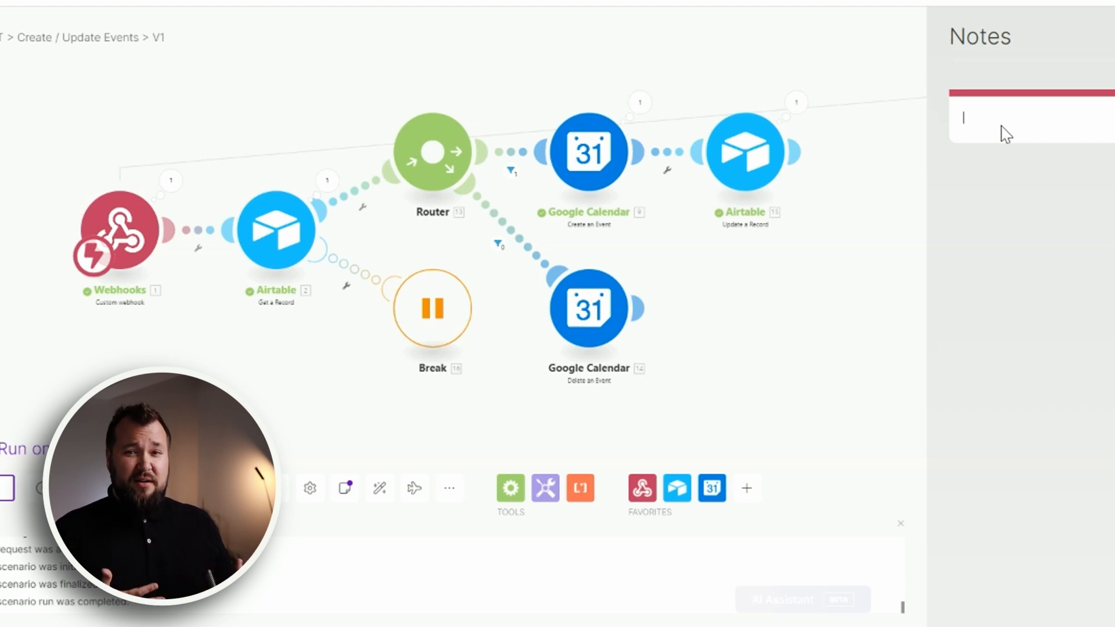